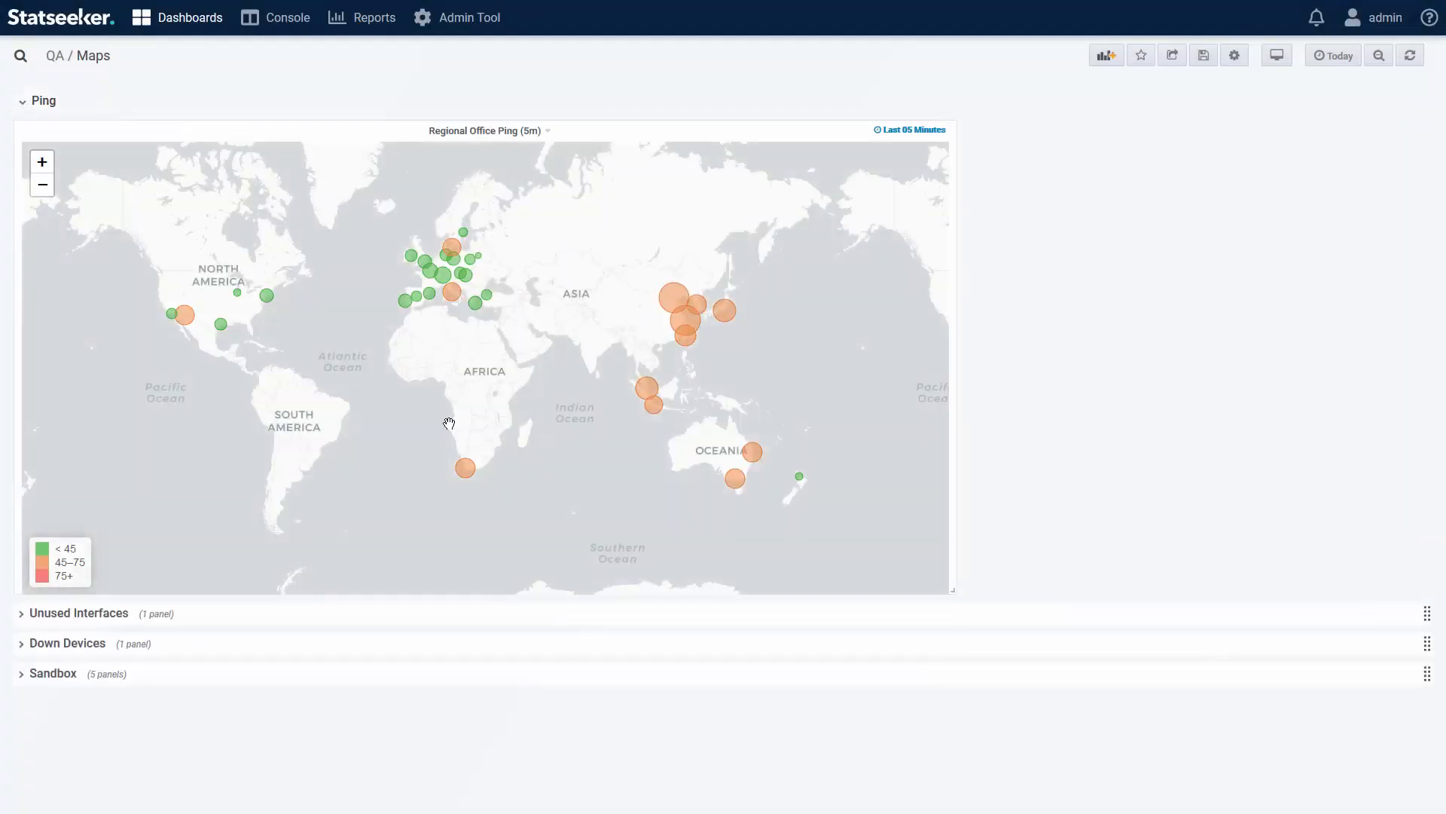
{"action": "mouse_move", "coordinate": [735, 479]}
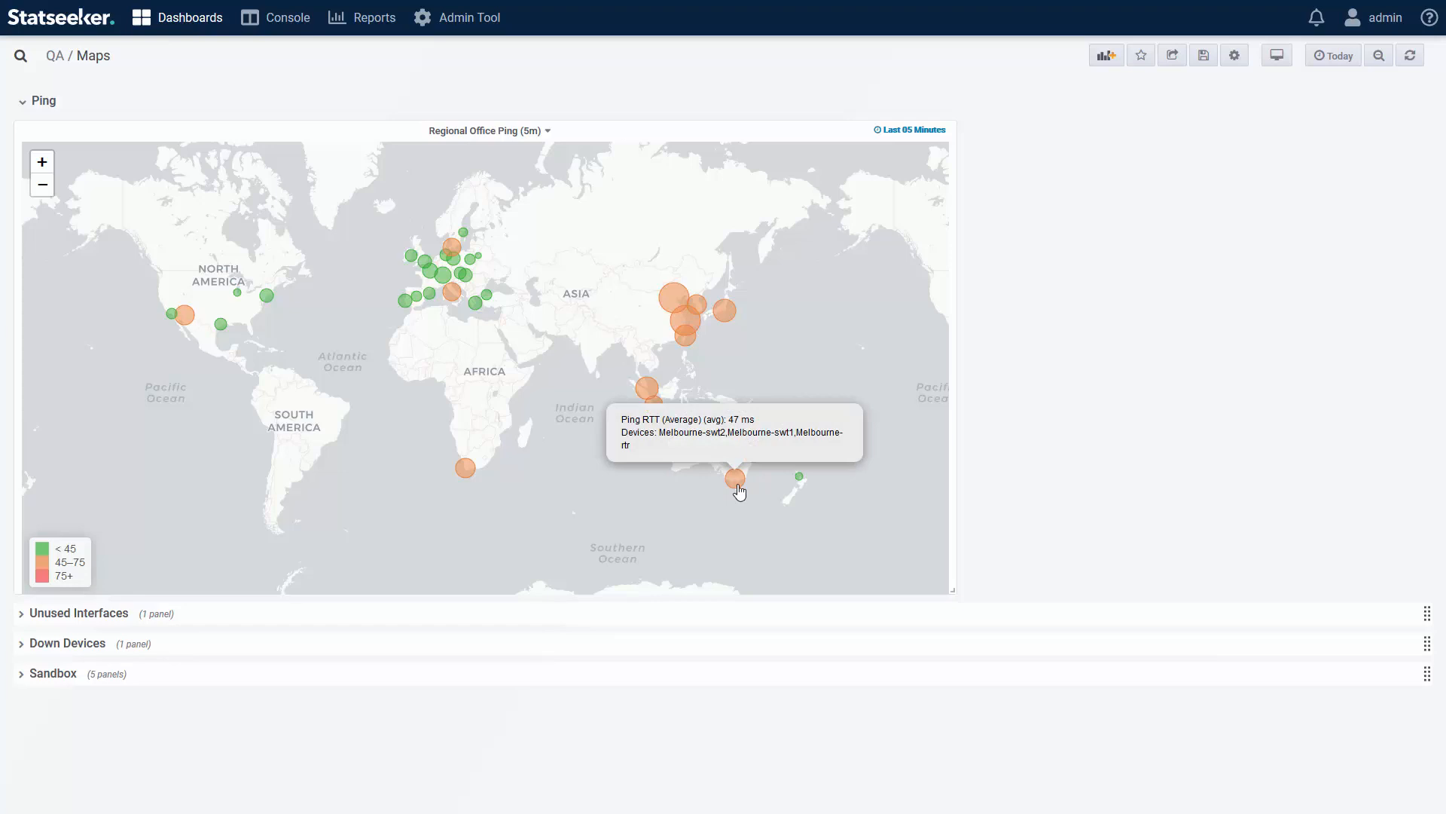
{"action": "mouse_move", "coordinate": [474, 303]}
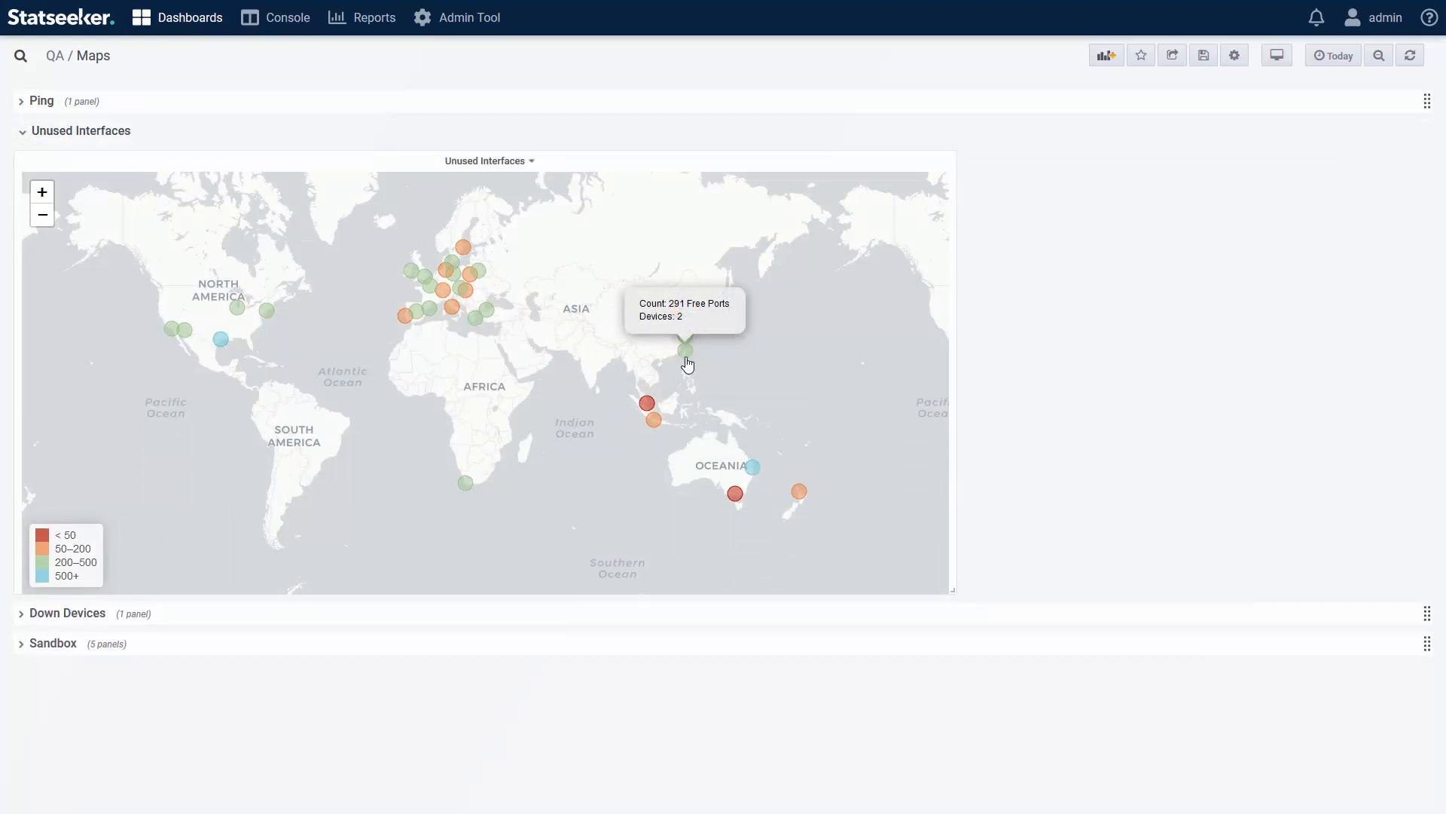
{"action": "mouse_move", "coordinate": [656, 429]}
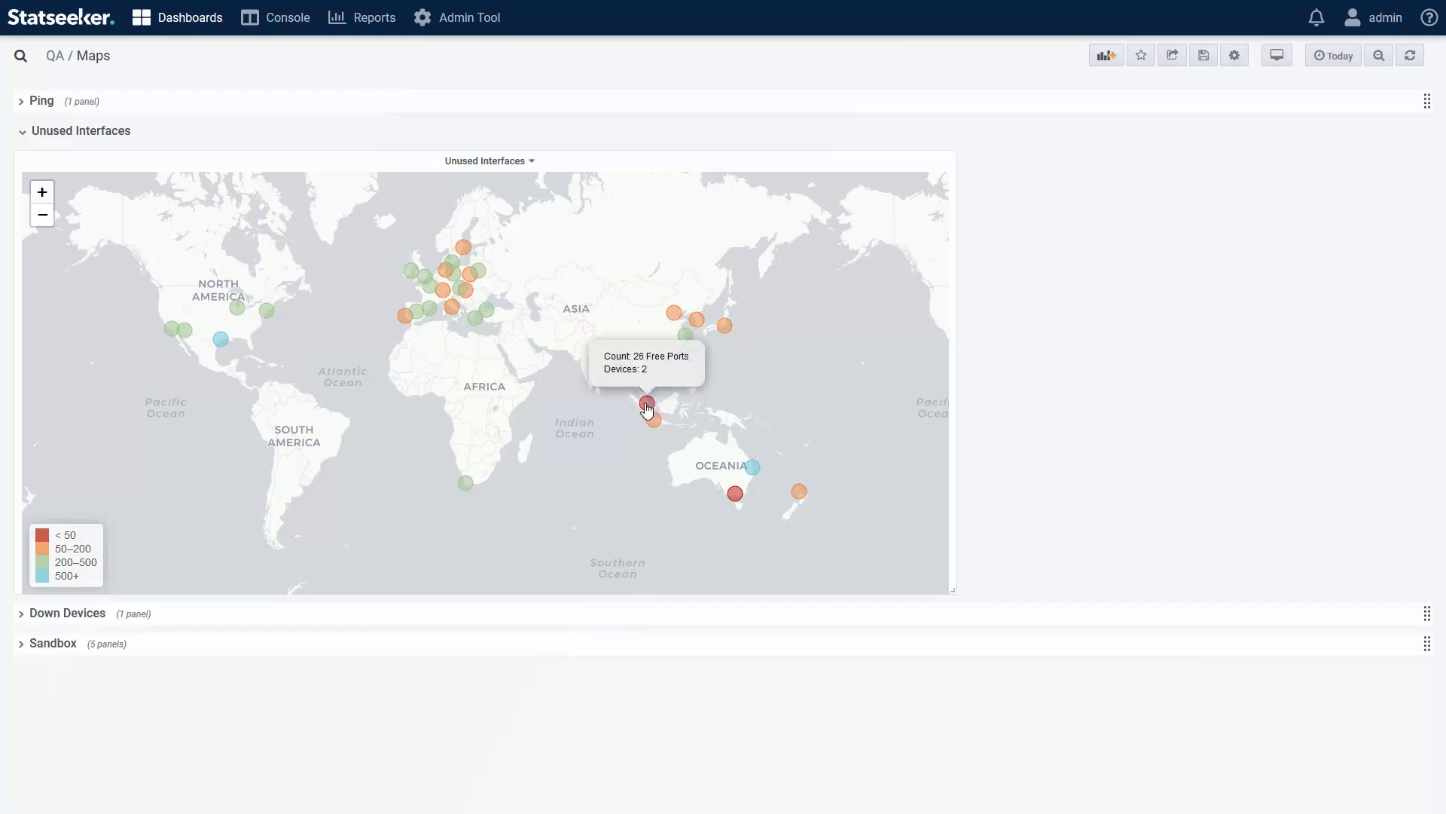
{"action": "mouse_move", "coordinate": [587, 422]}
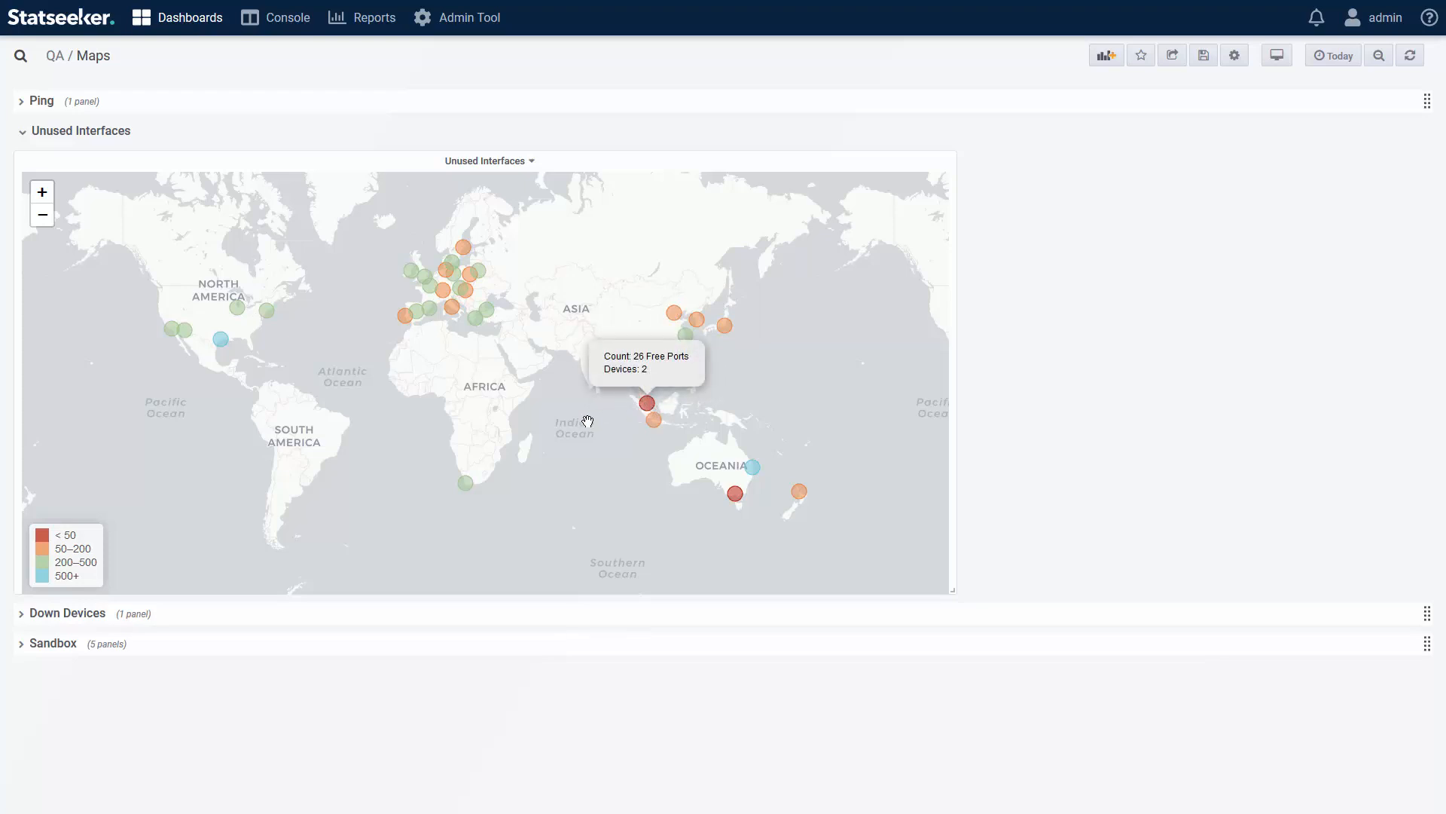
{"action": "mouse_move", "coordinate": [265, 267]}
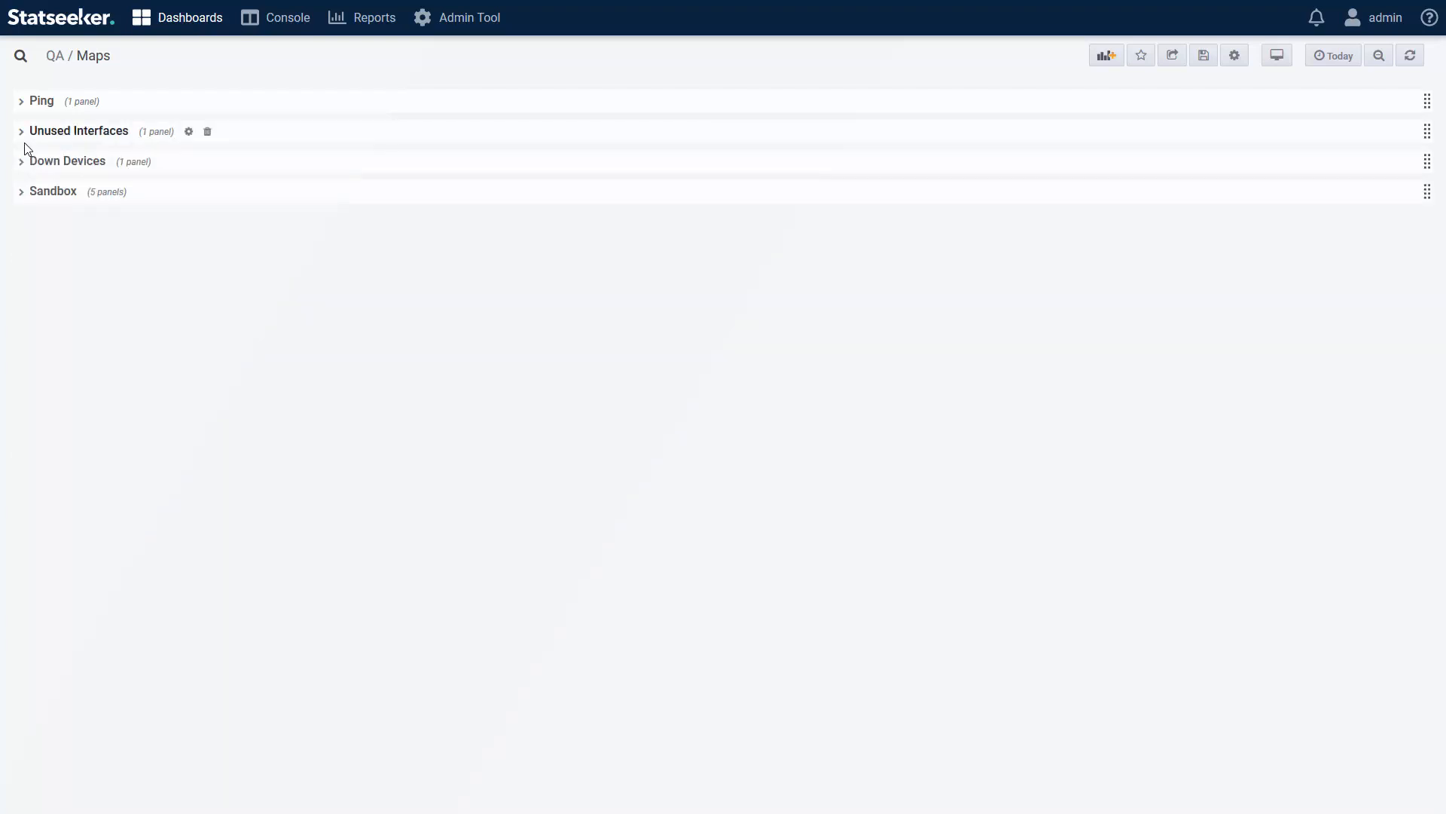
- Review the existing Down Devices panel's map and collapse it again
{"action": "left_click", "coordinate": [69, 161]}
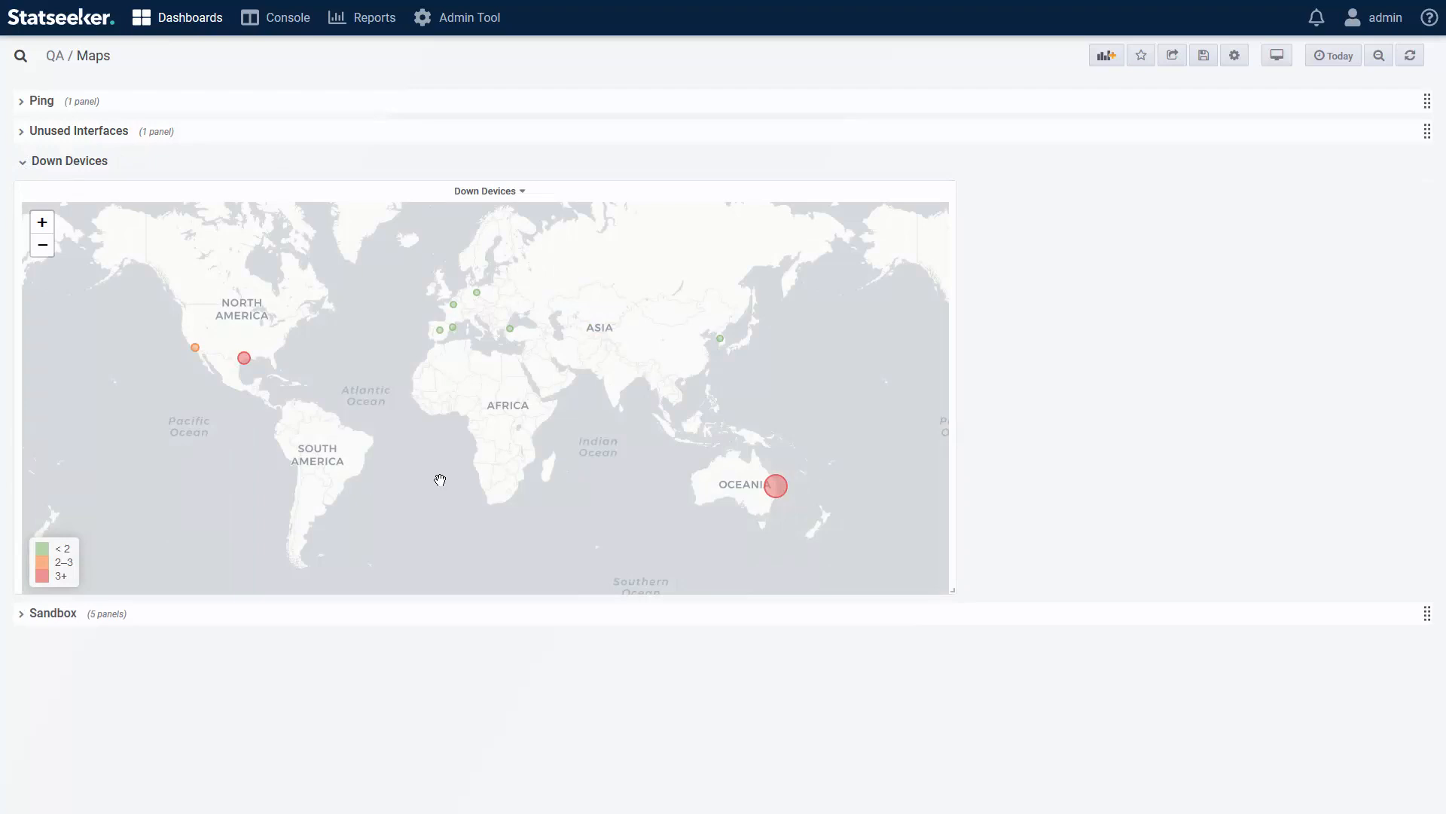
{"action": "mouse_move", "coordinate": [511, 330]}
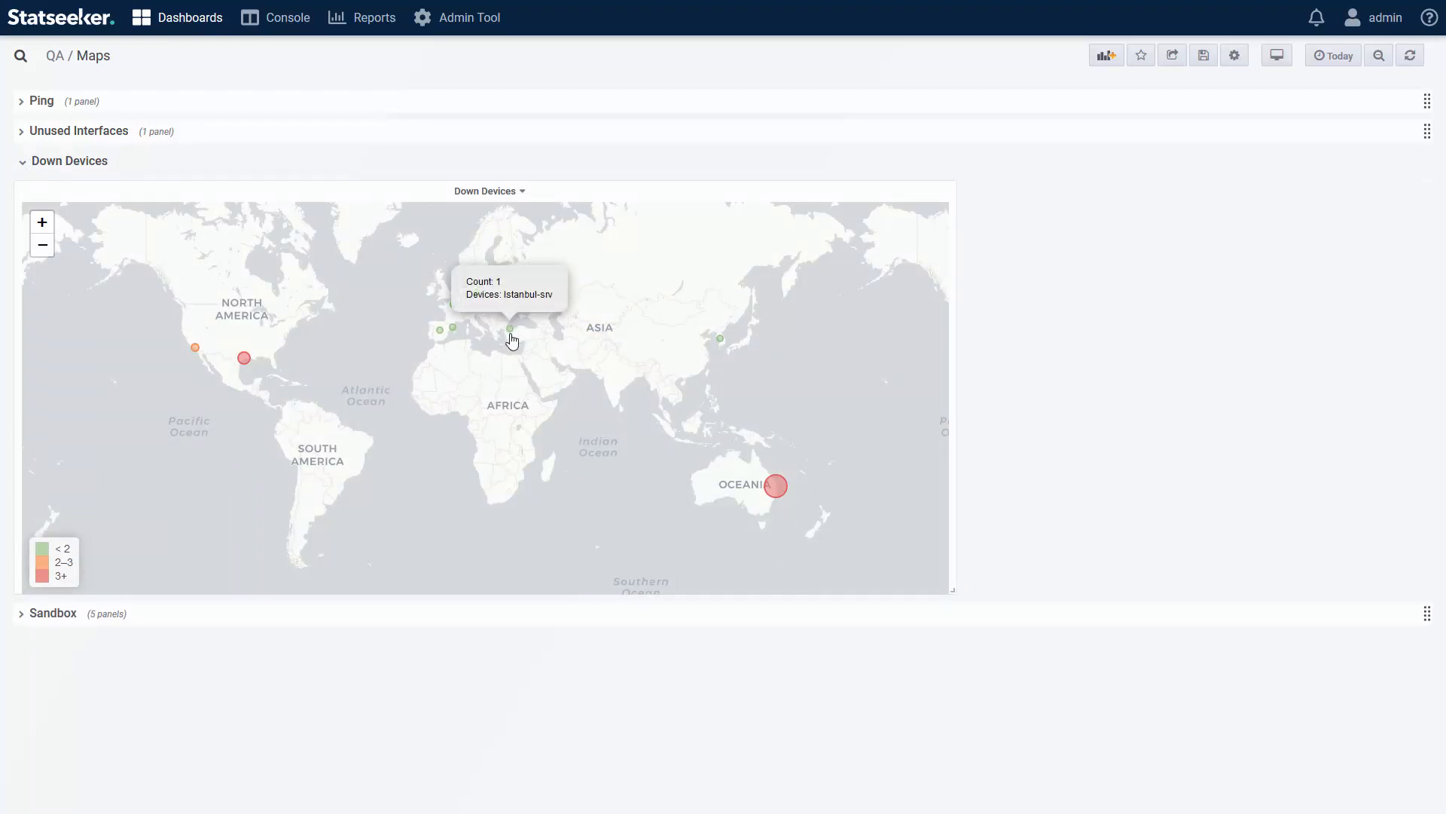
{"action": "mouse_move", "coordinate": [194, 348]}
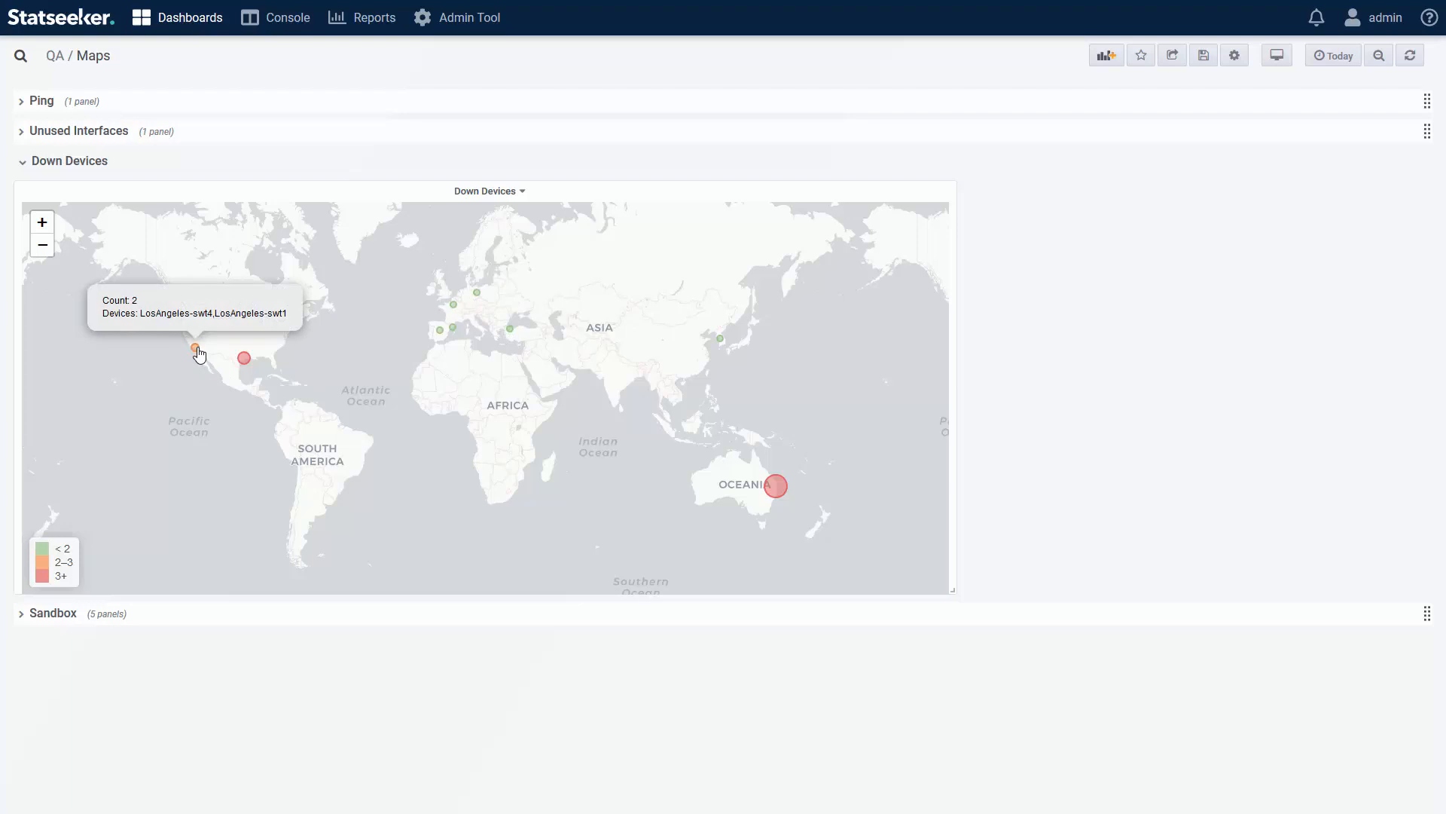
{"action": "mouse_move", "coordinate": [409, 466]}
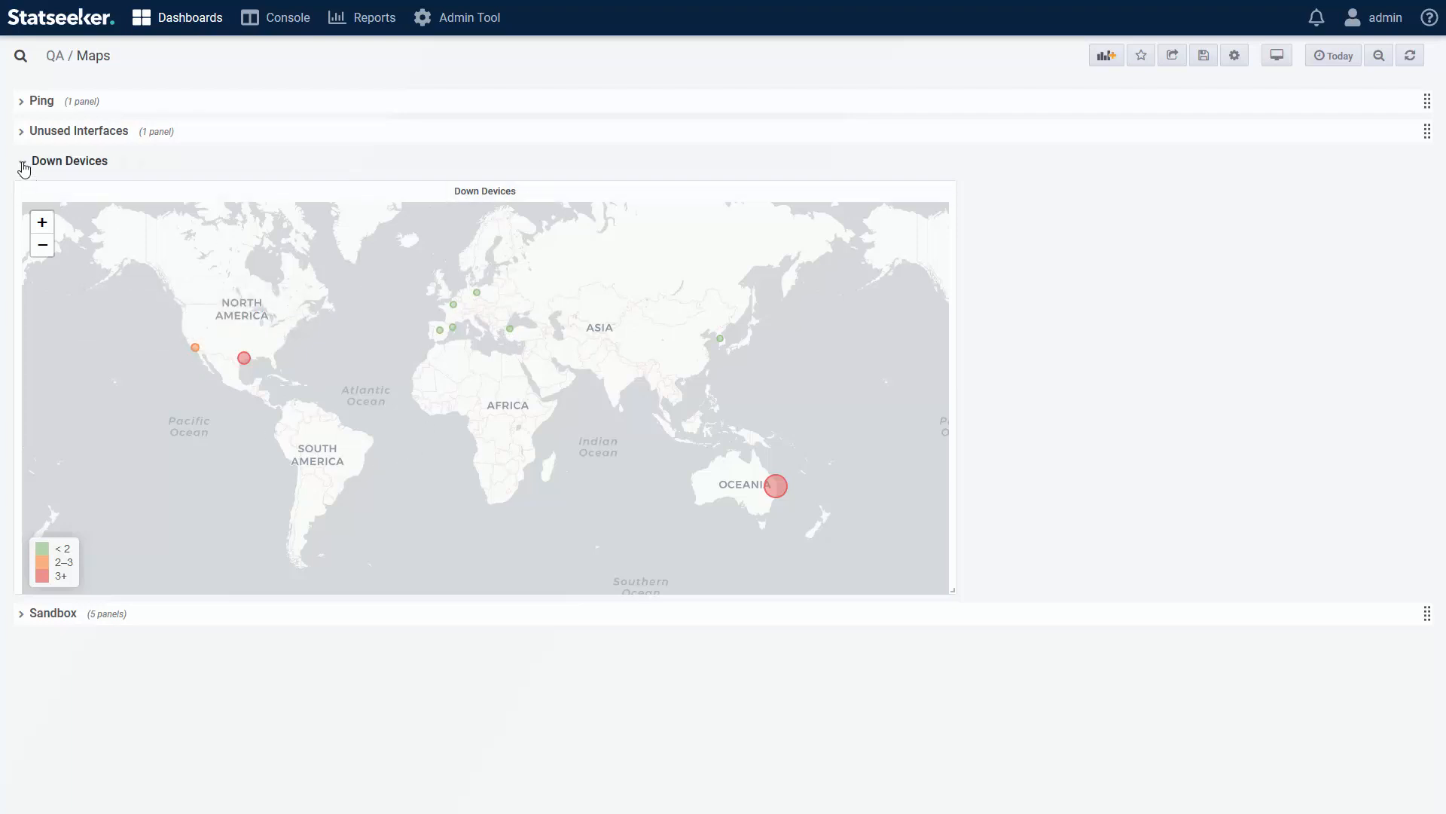
{"action": "left_click", "coordinate": [66, 161]}
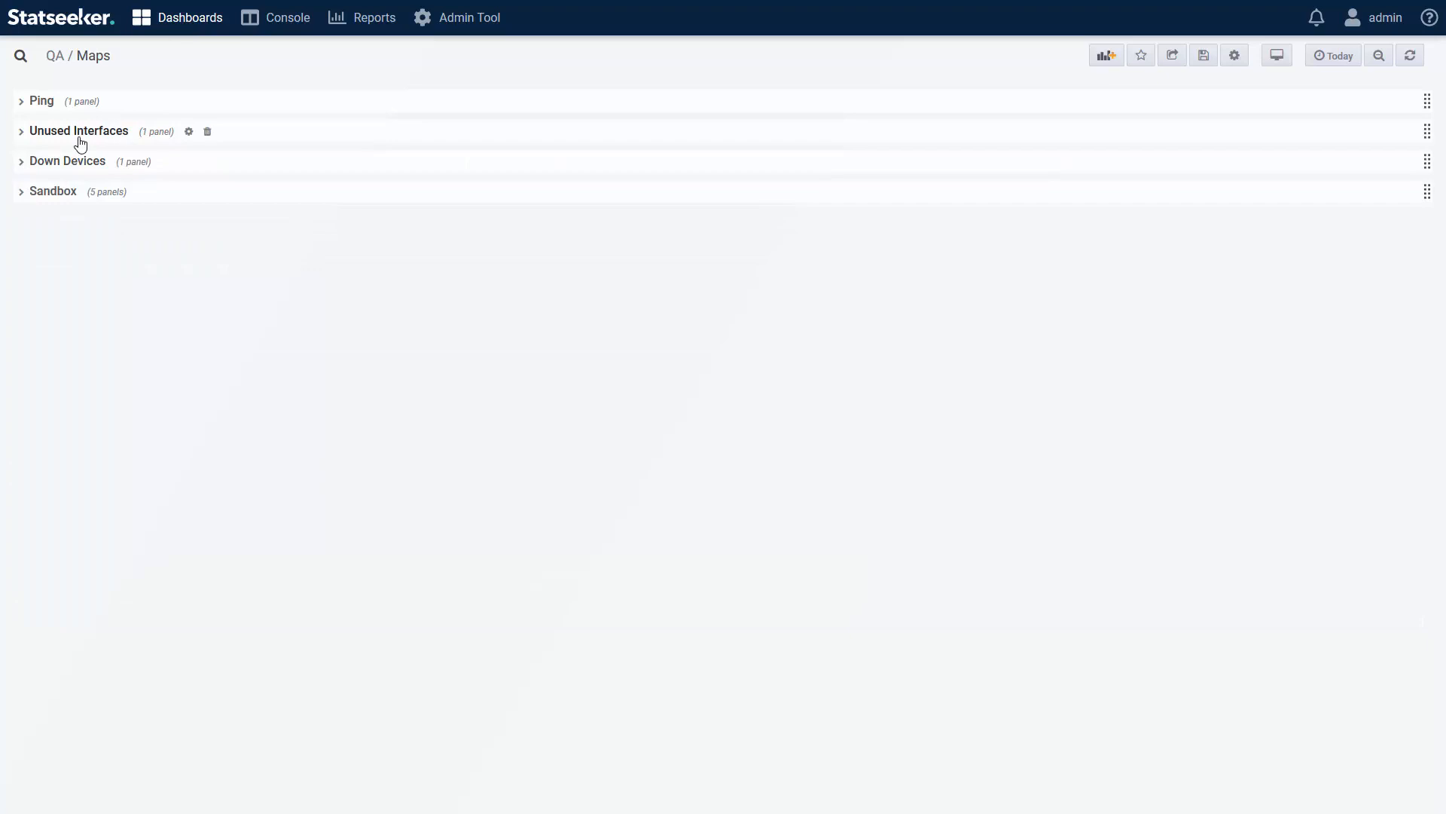
{"action": "mouse_move", "coordinate": [1104, 56]}
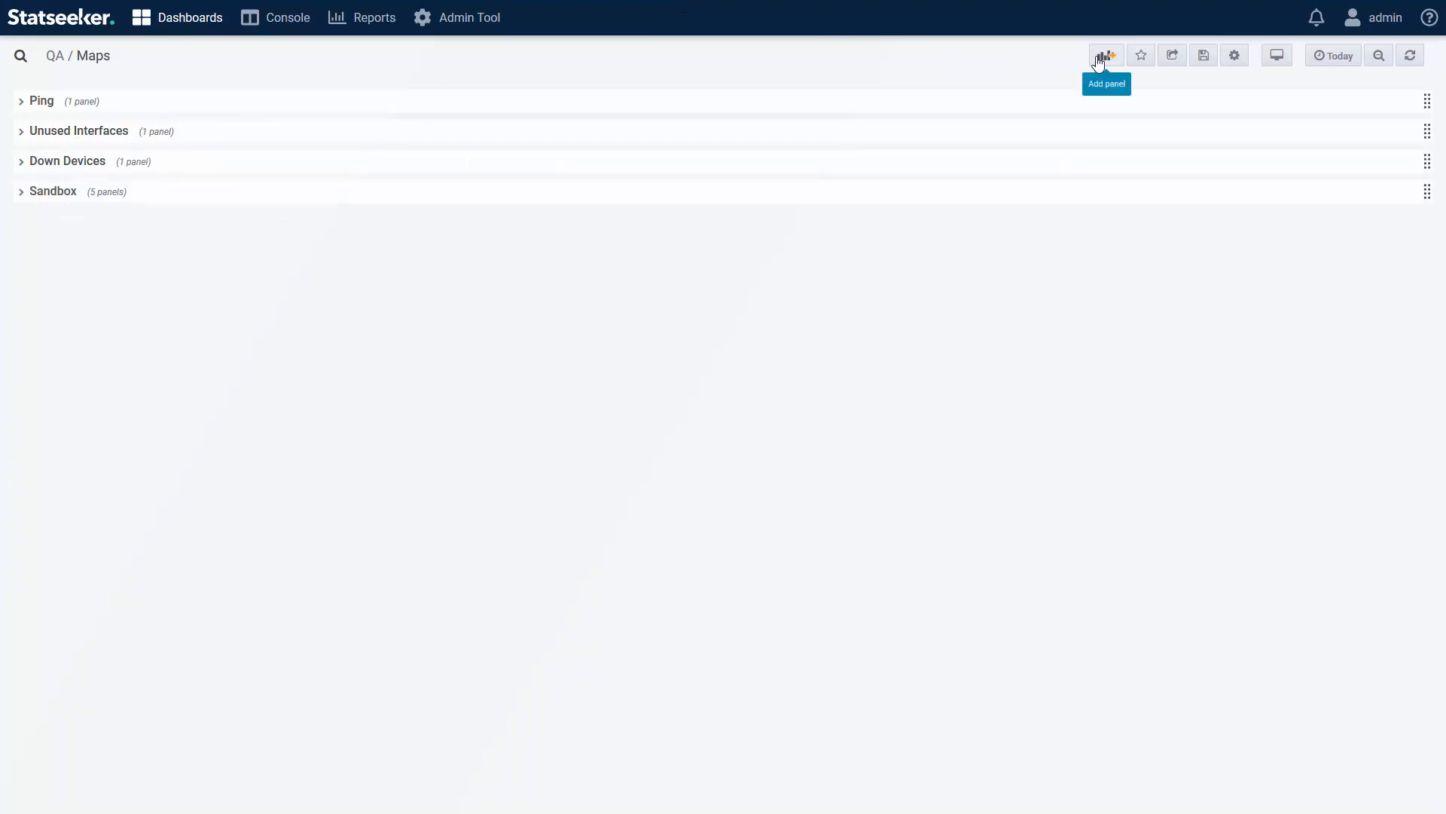
- Add a new Worldmap panel to the QA Maps dashboard and enter its edit settings
{"action": "left_click", "coordinate": [1105, 54]}
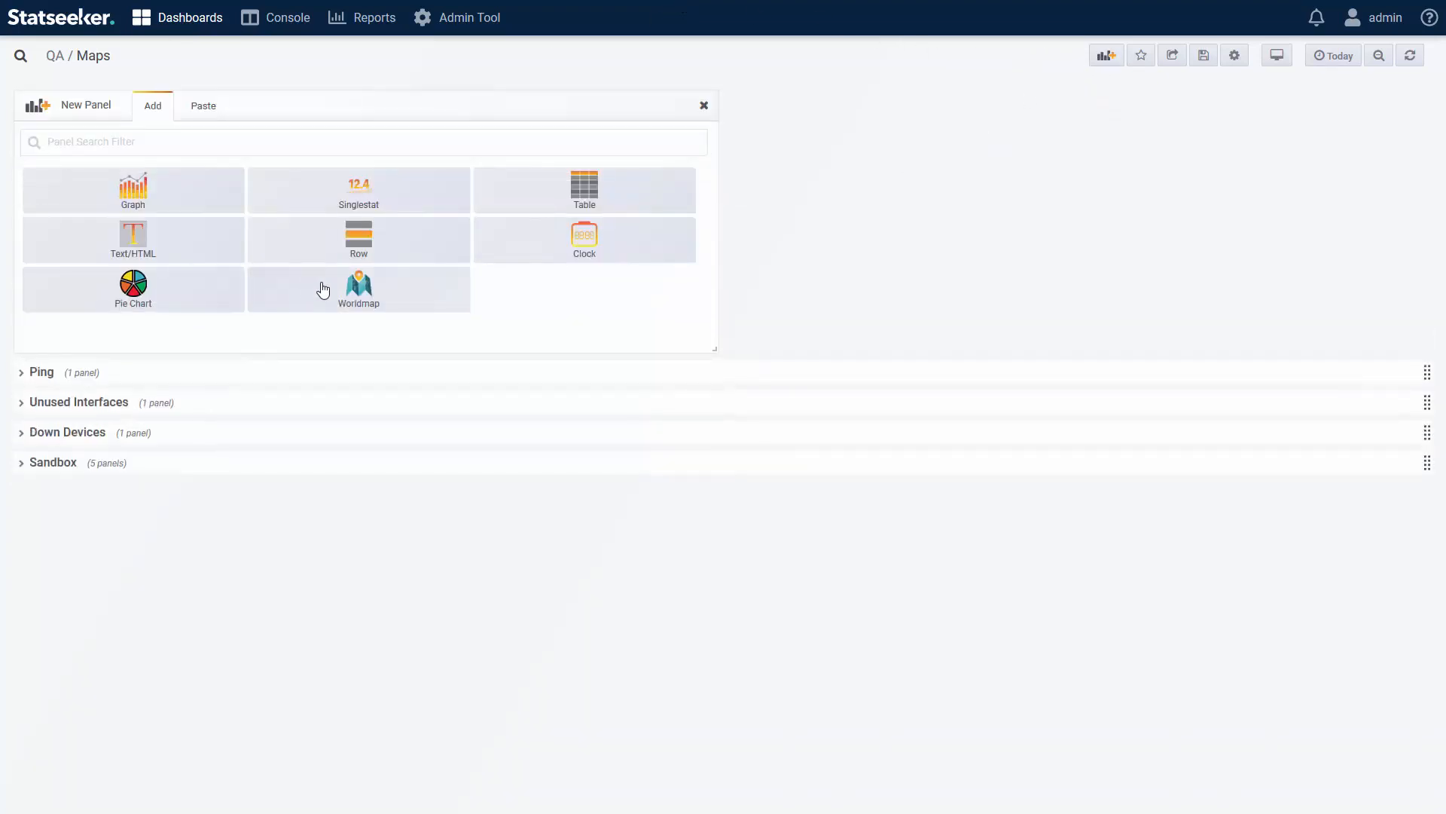
{"action": "left_click", "coordinate": [358, 289]}
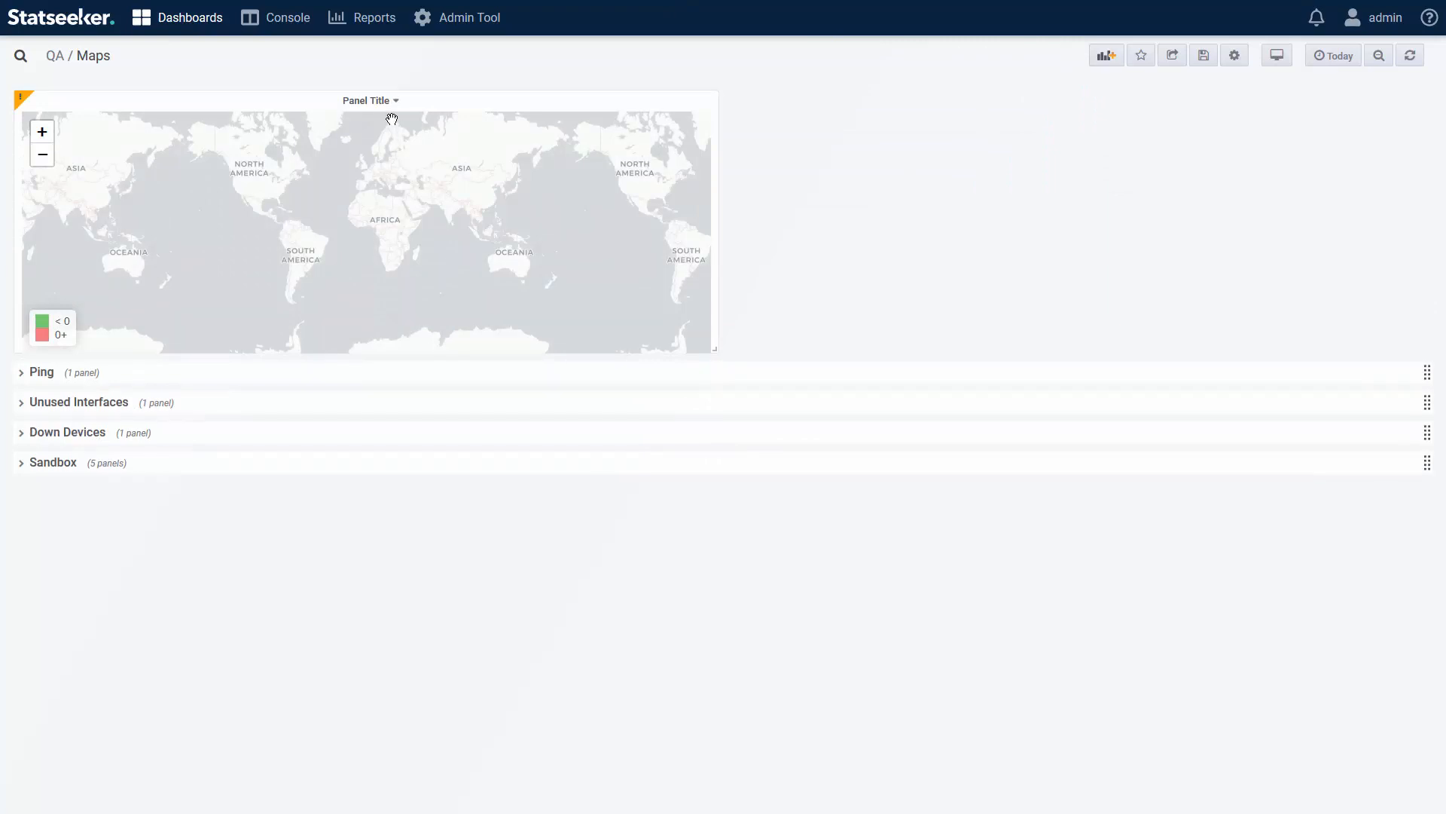
{"action": "left_click", "coordinate": [369, 99]}
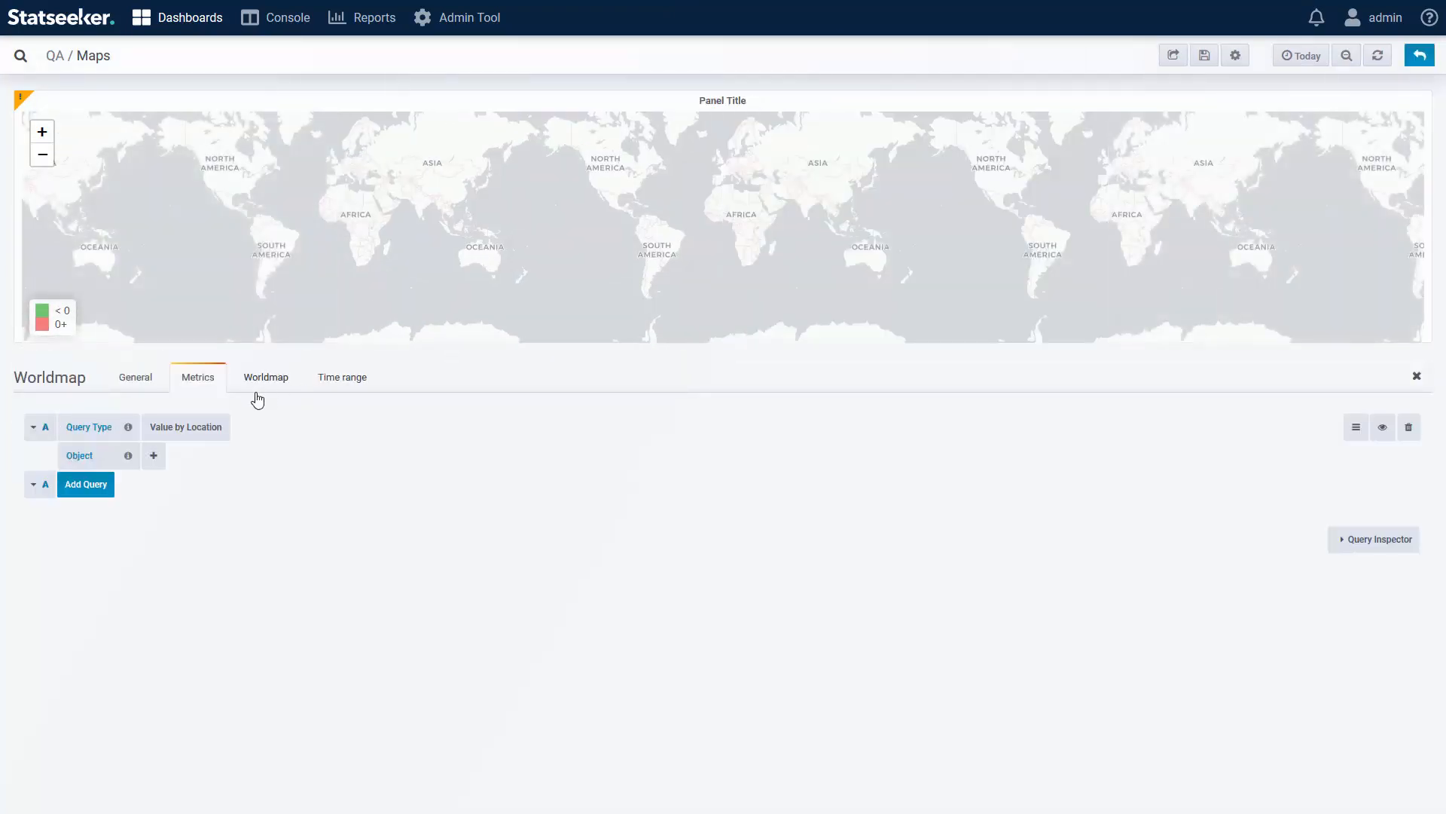
- Make query A count devices by location, filtered to ping state 'up'
{"action": "left_click", "coordinate": [186, 426]}
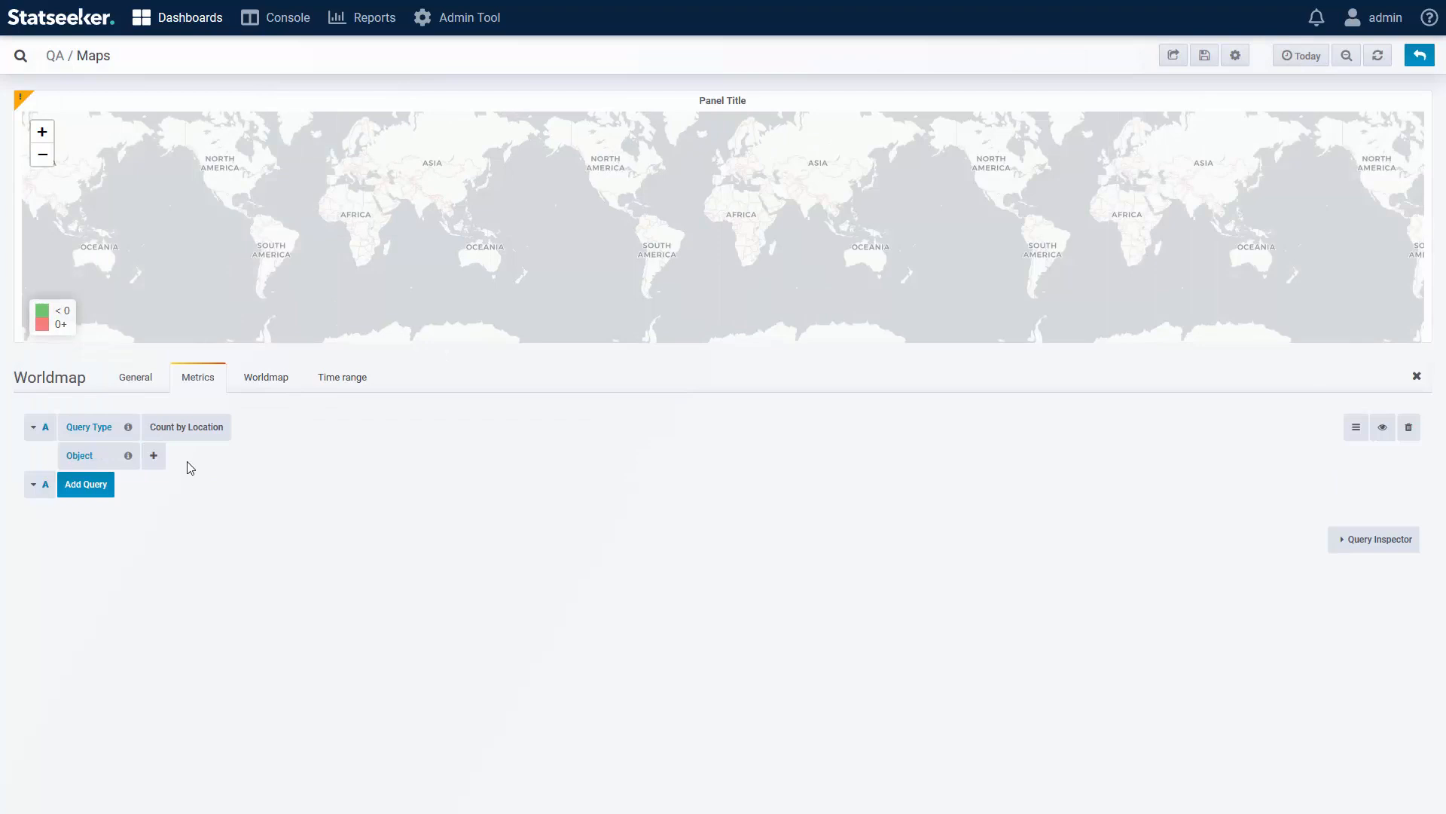
{"action": "left_click", "coordinate": [154, 455]}
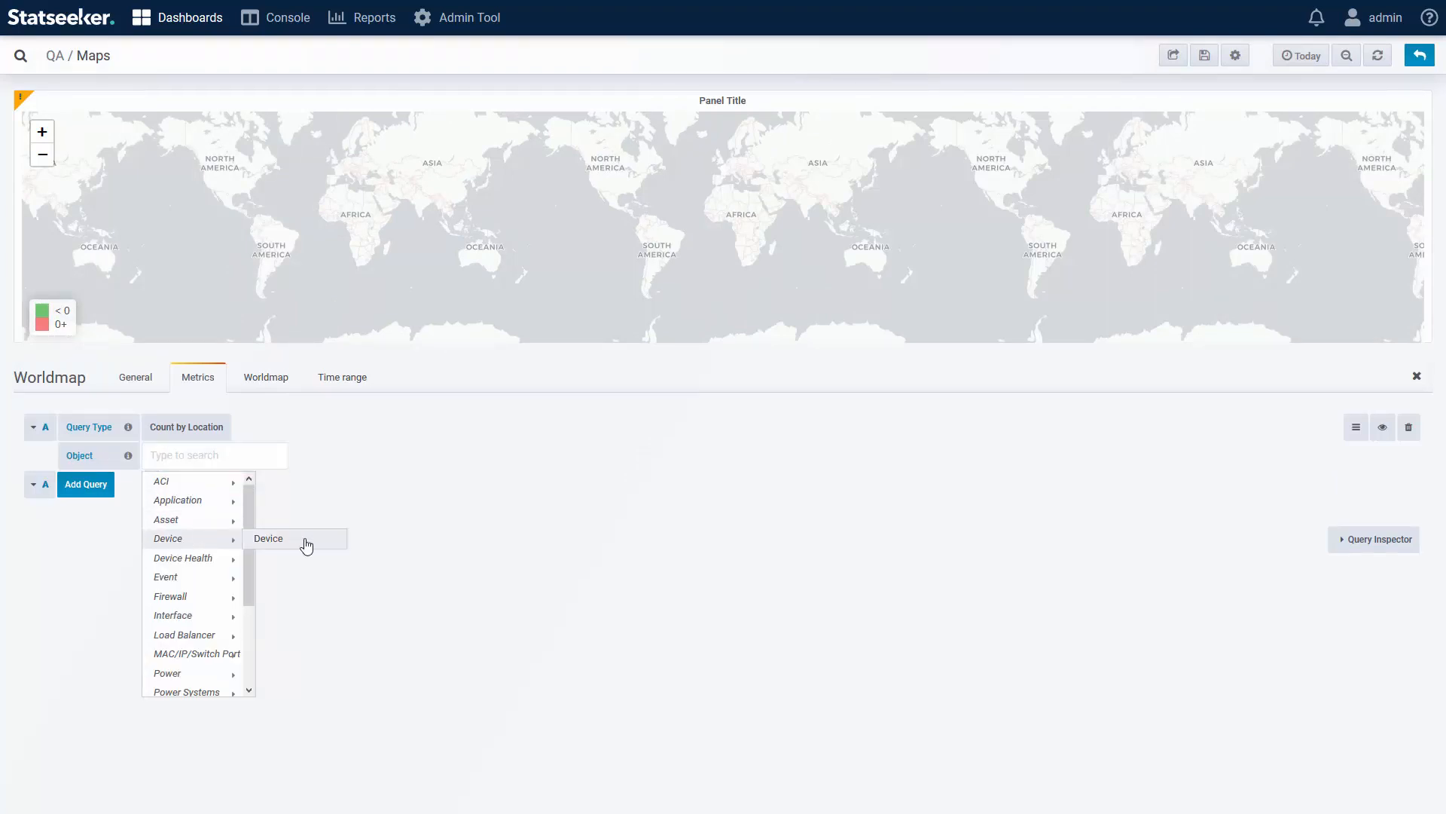
{"action": "left_click", "coordinate": [268, 538]}
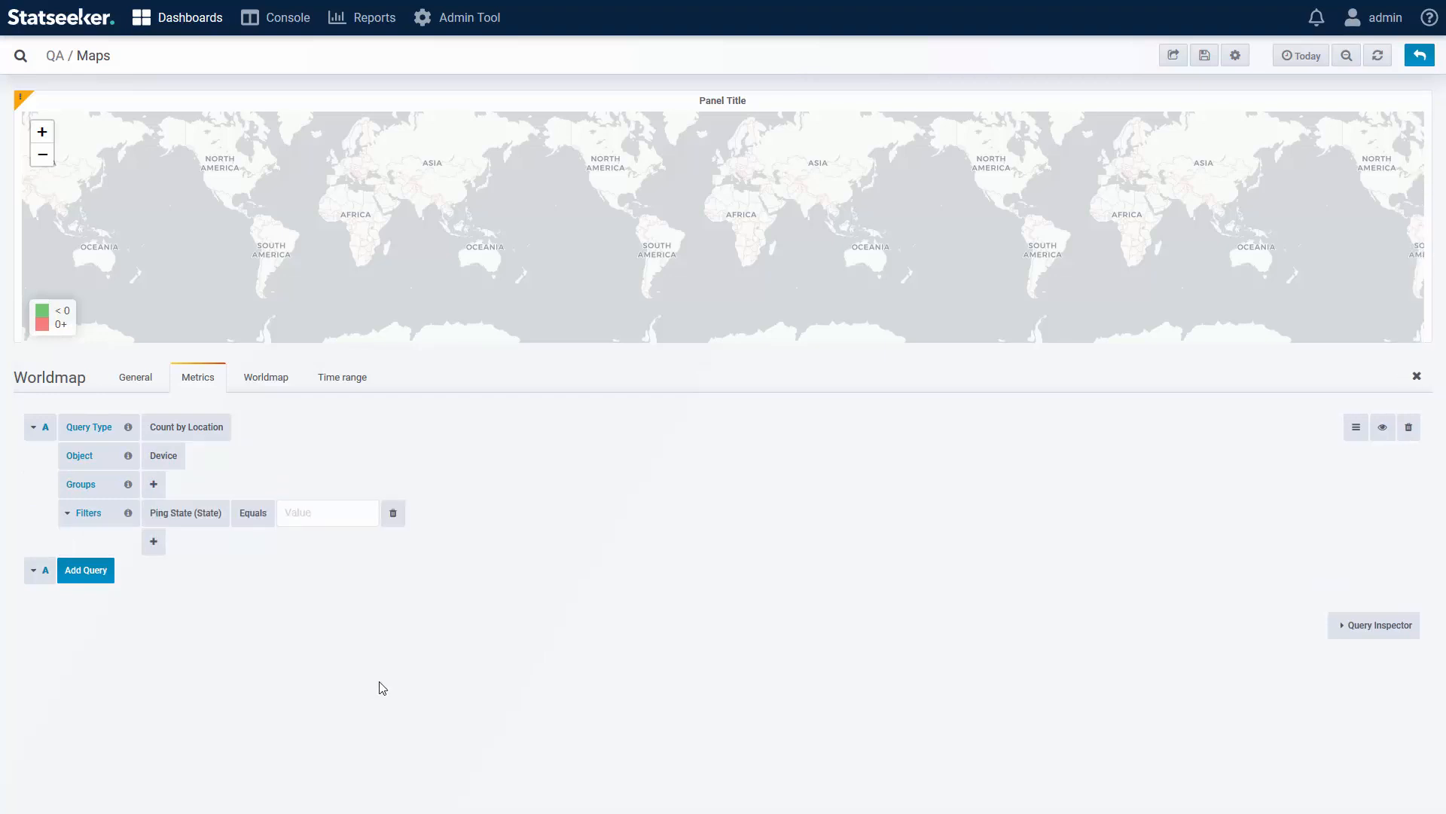
{"action": "type", "text": "up"}
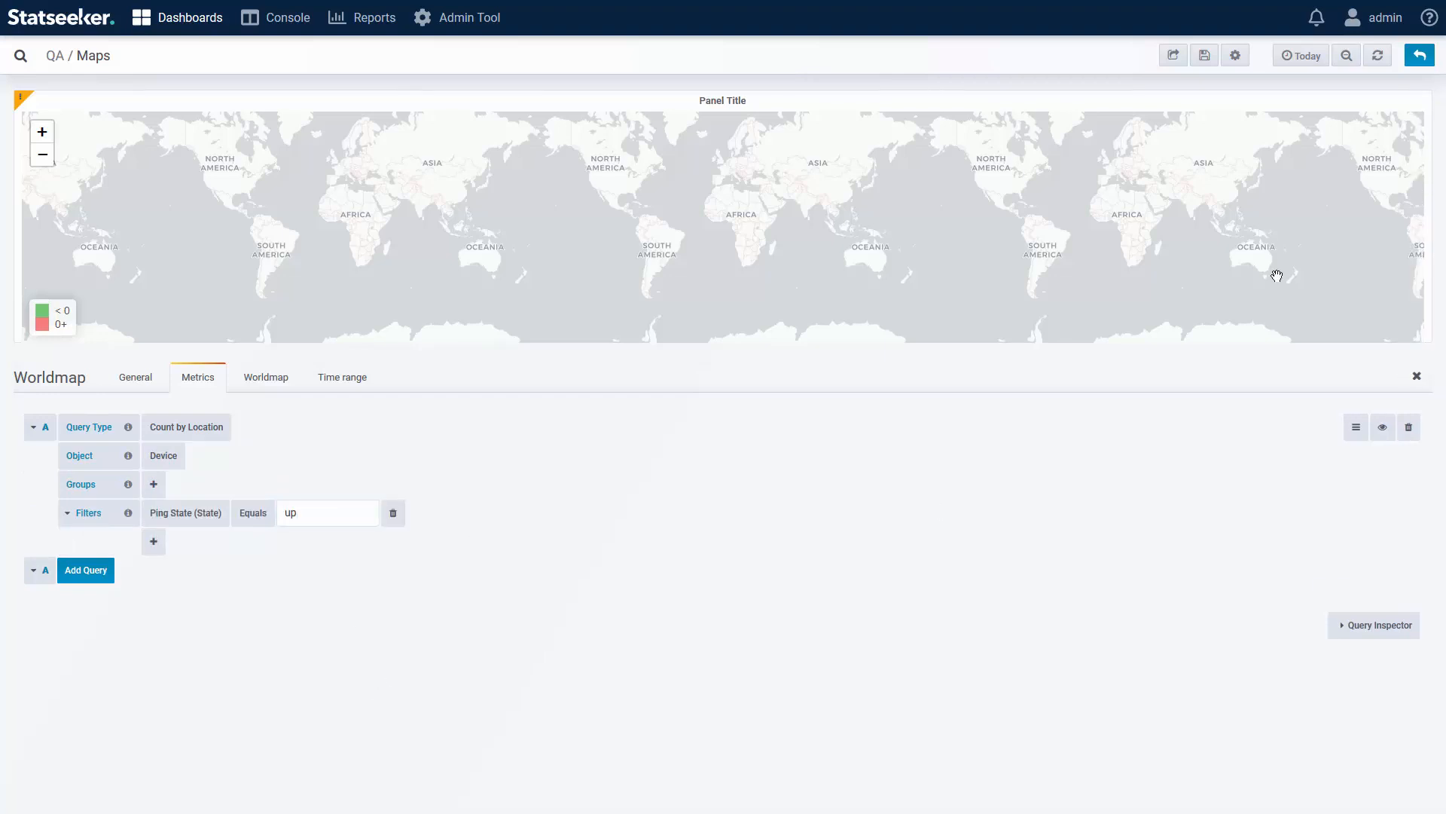
{"action": "left_click", "coordinate": [265, 377]}
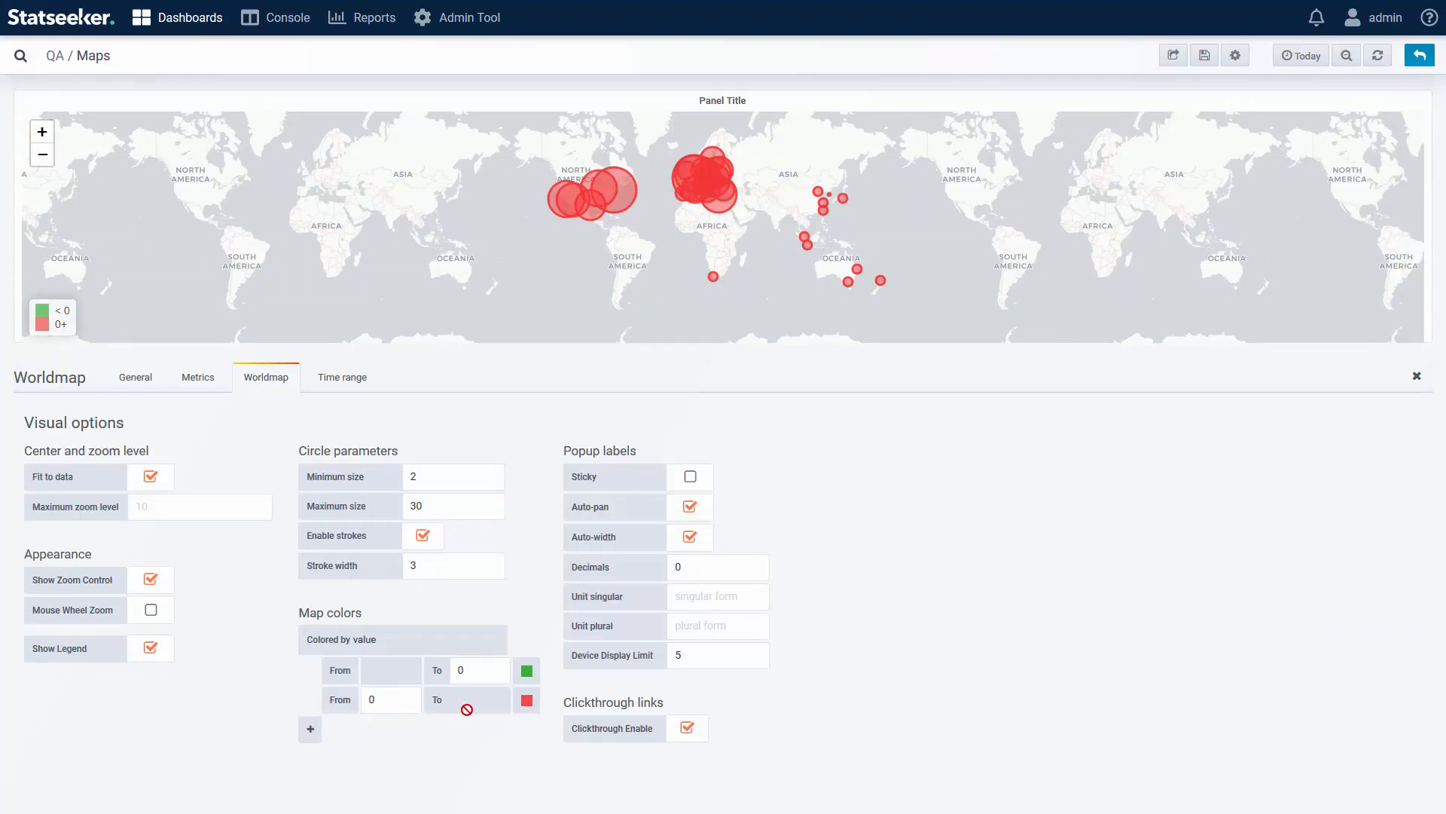
- Add extra colour ranges under Map colors, then return to the Metrics settings
{"action": "left_click", "coordinate": [310, 729]}
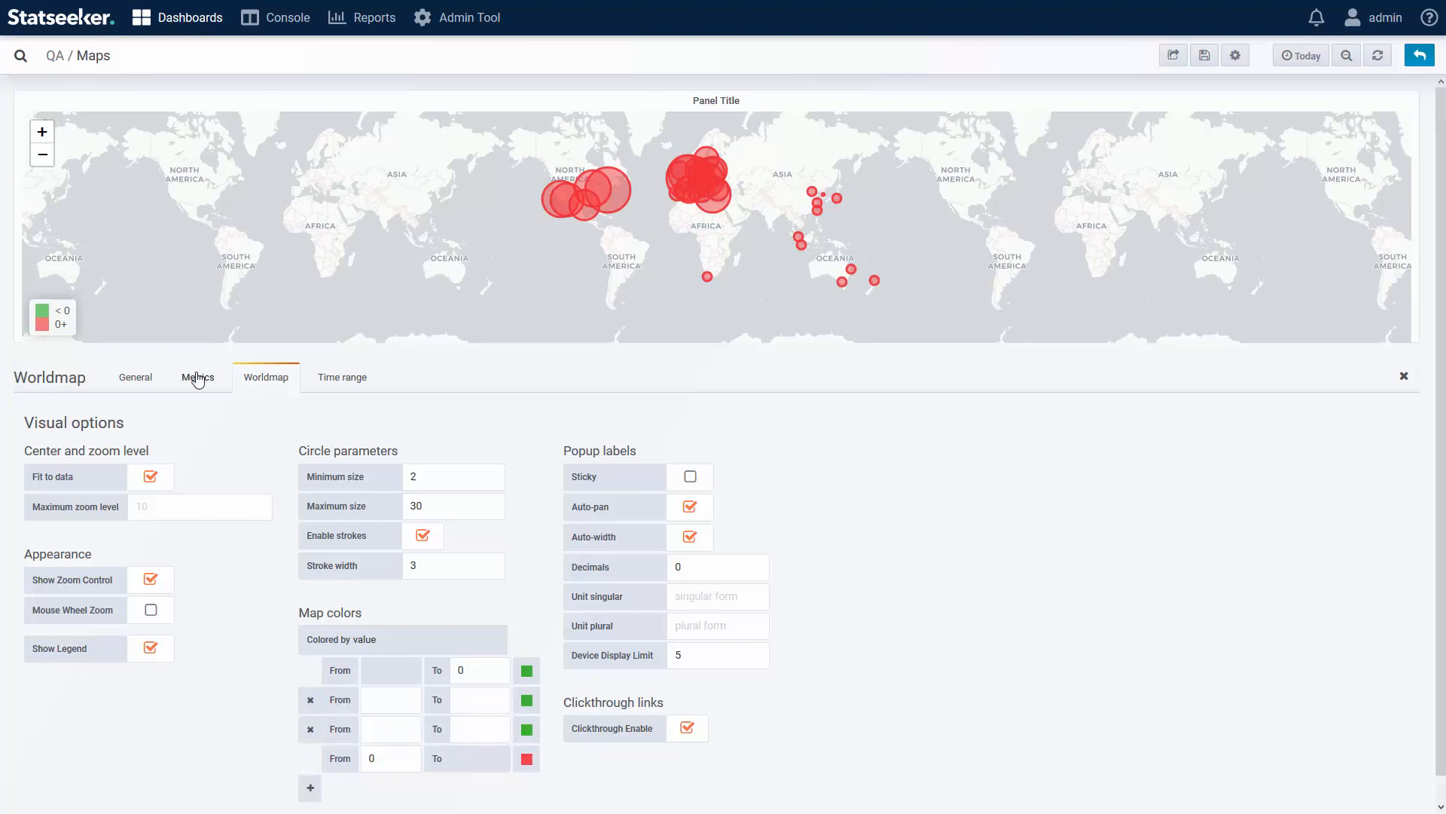
{"action": "left_click", "coordinate": [197, 376]}
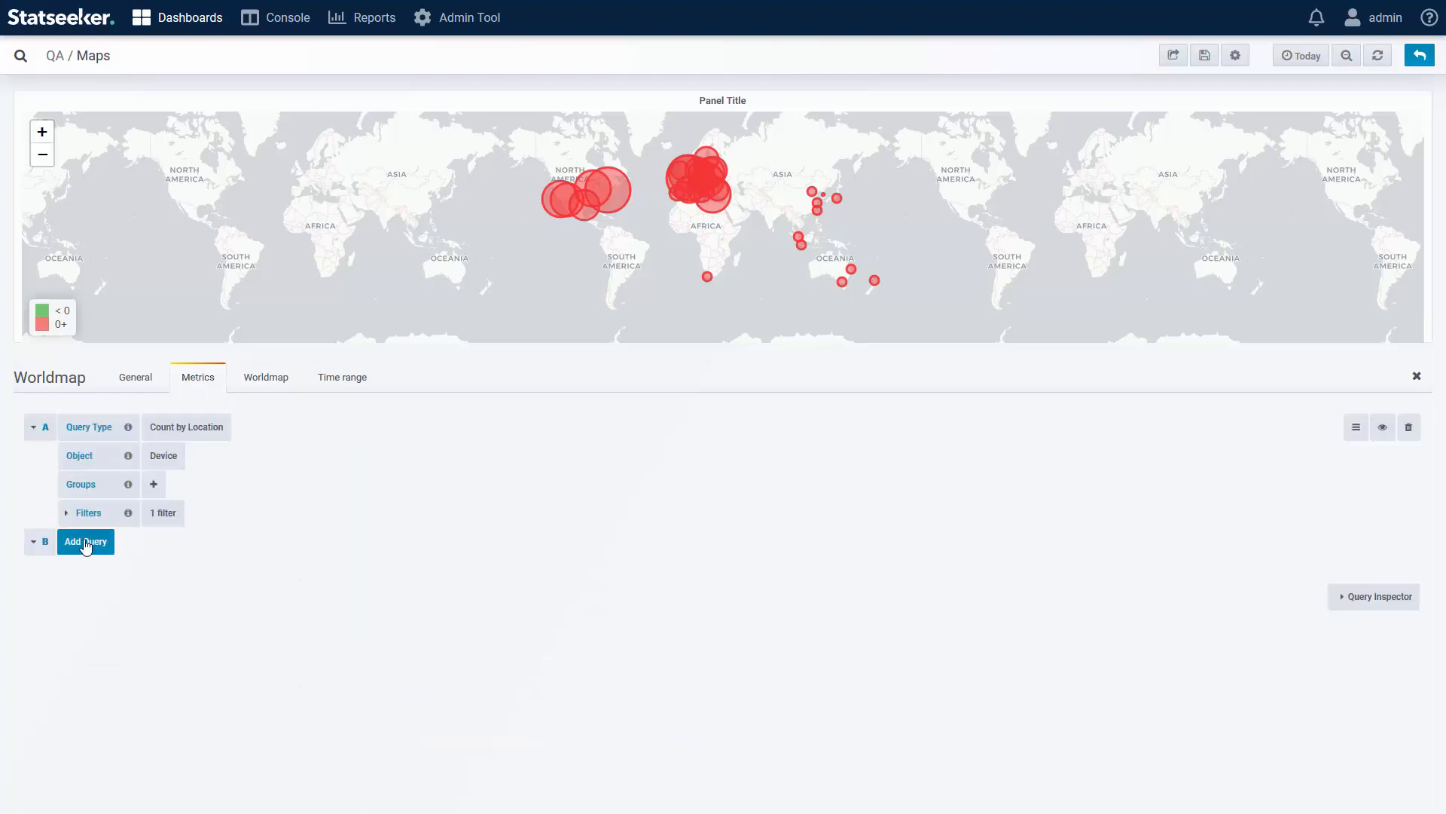
{"action": "mouse_move", "coordinate": [848, 584]}
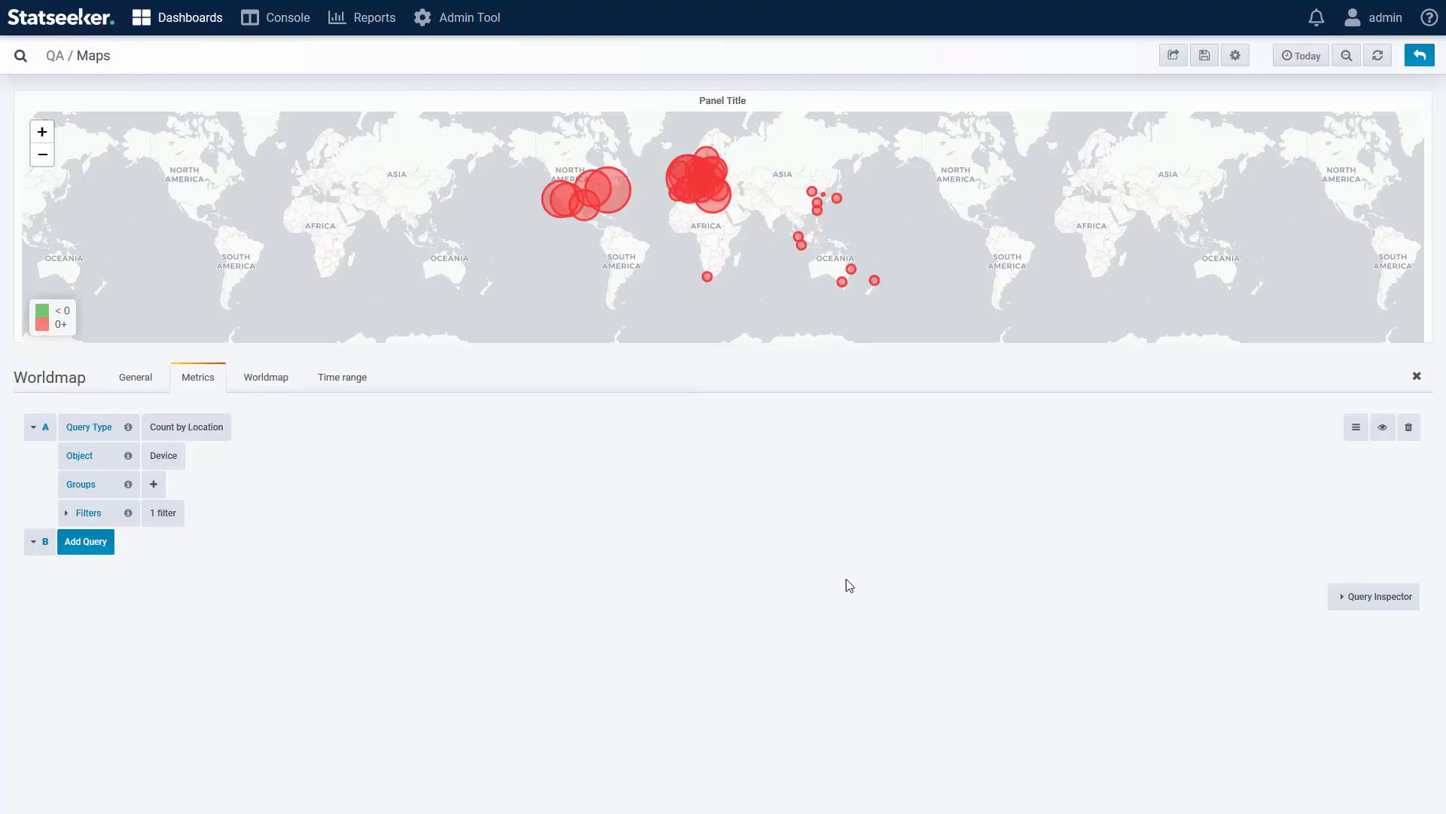
- Duplicate query A as query B counting devices with ping state 'down'
{"action": "left_click", "coordinate": [1354, 426]}
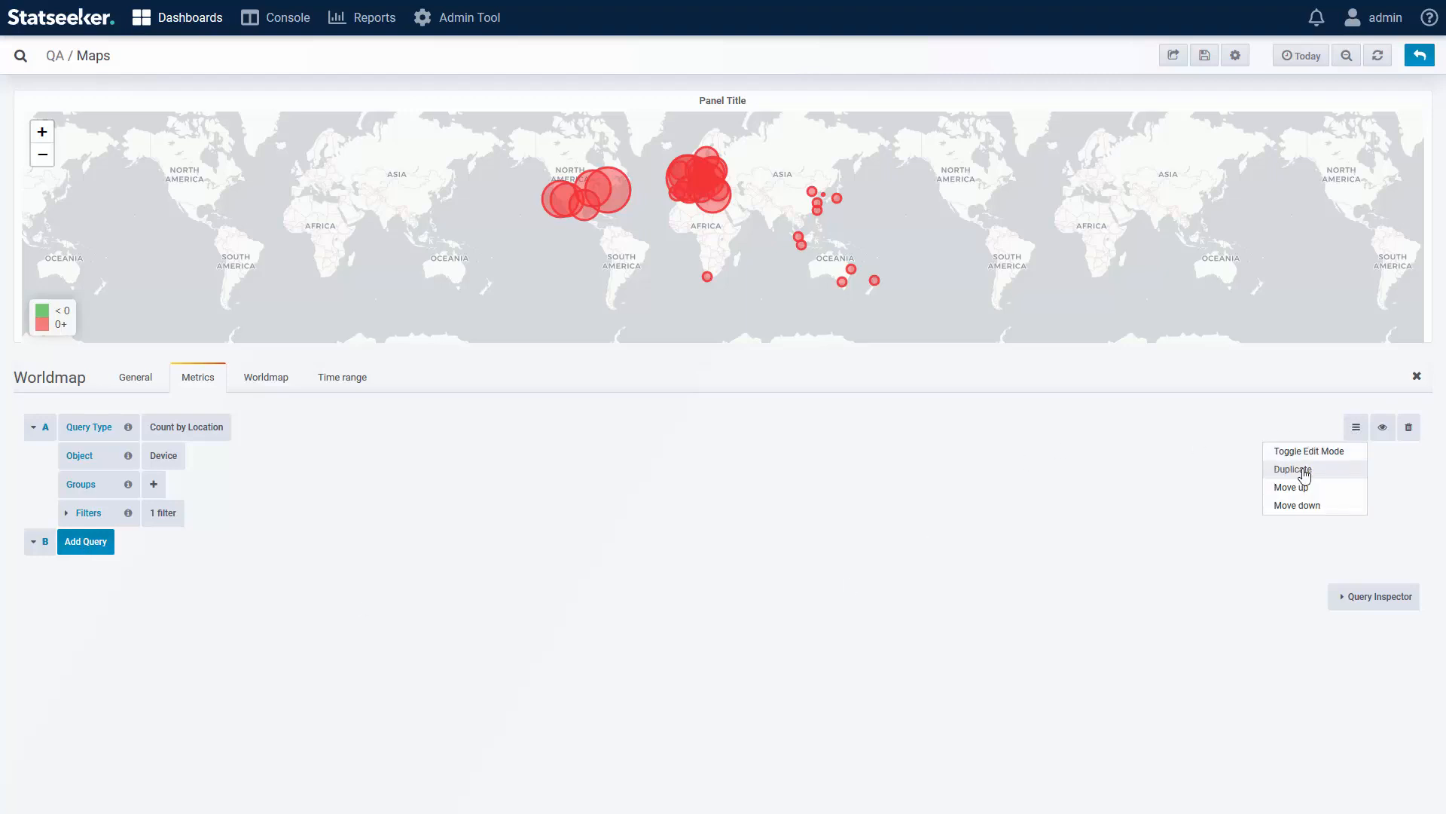
{"action": "left_click", "coordinate": [1291, 469]}
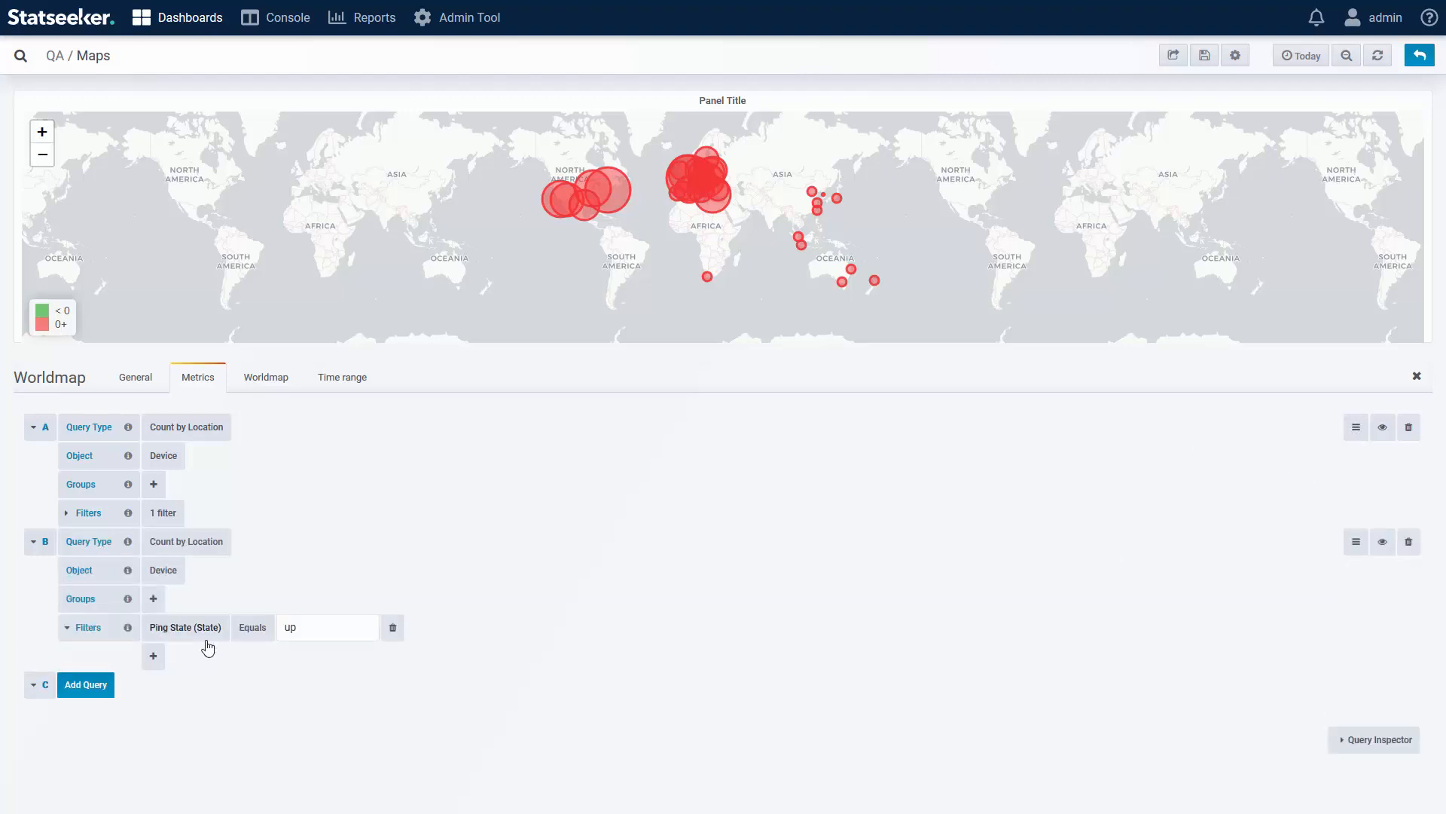
{"action": "type", "text": "down"}
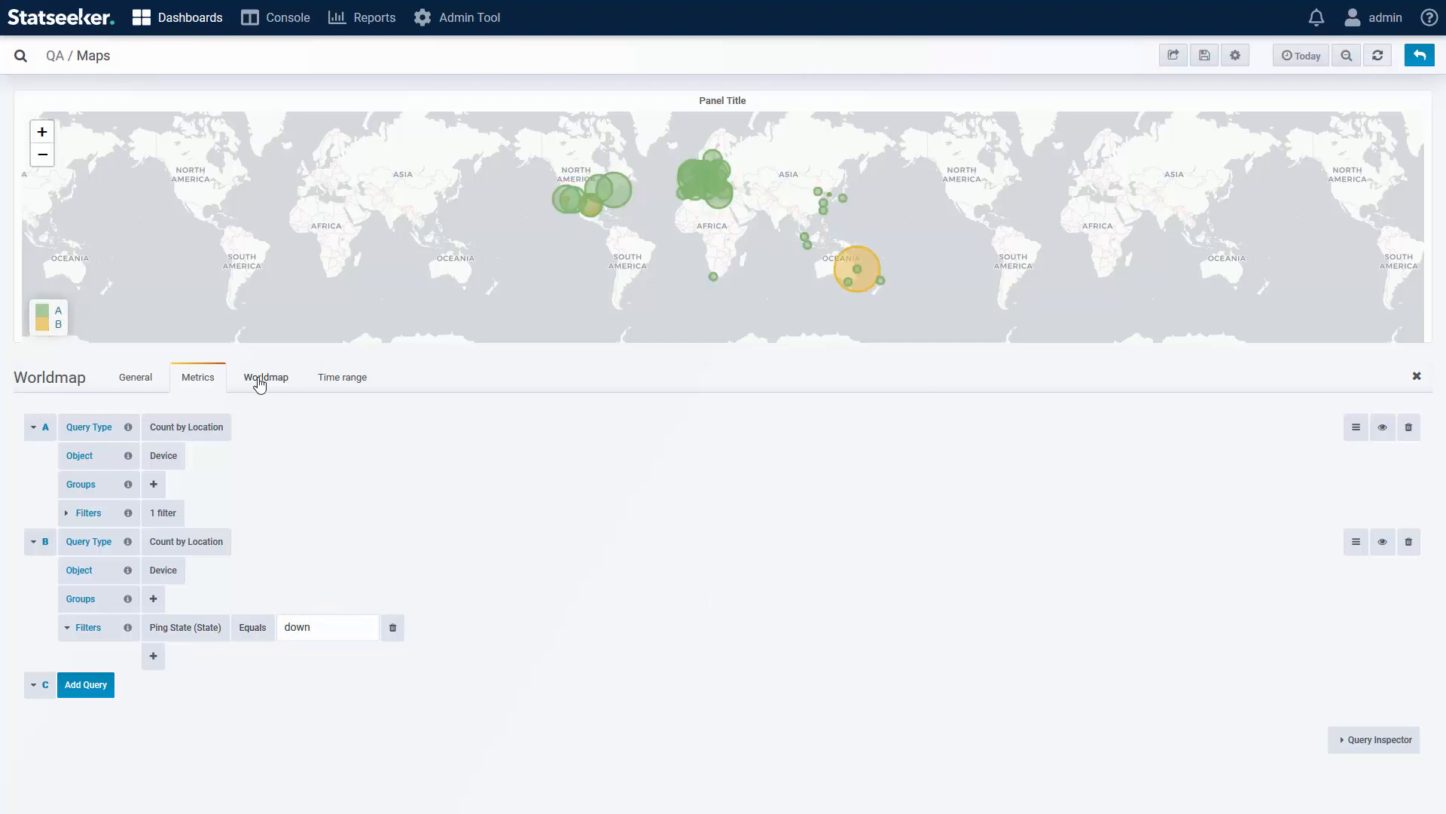
{"action": "left_click", "coordinate": [265, 376]}
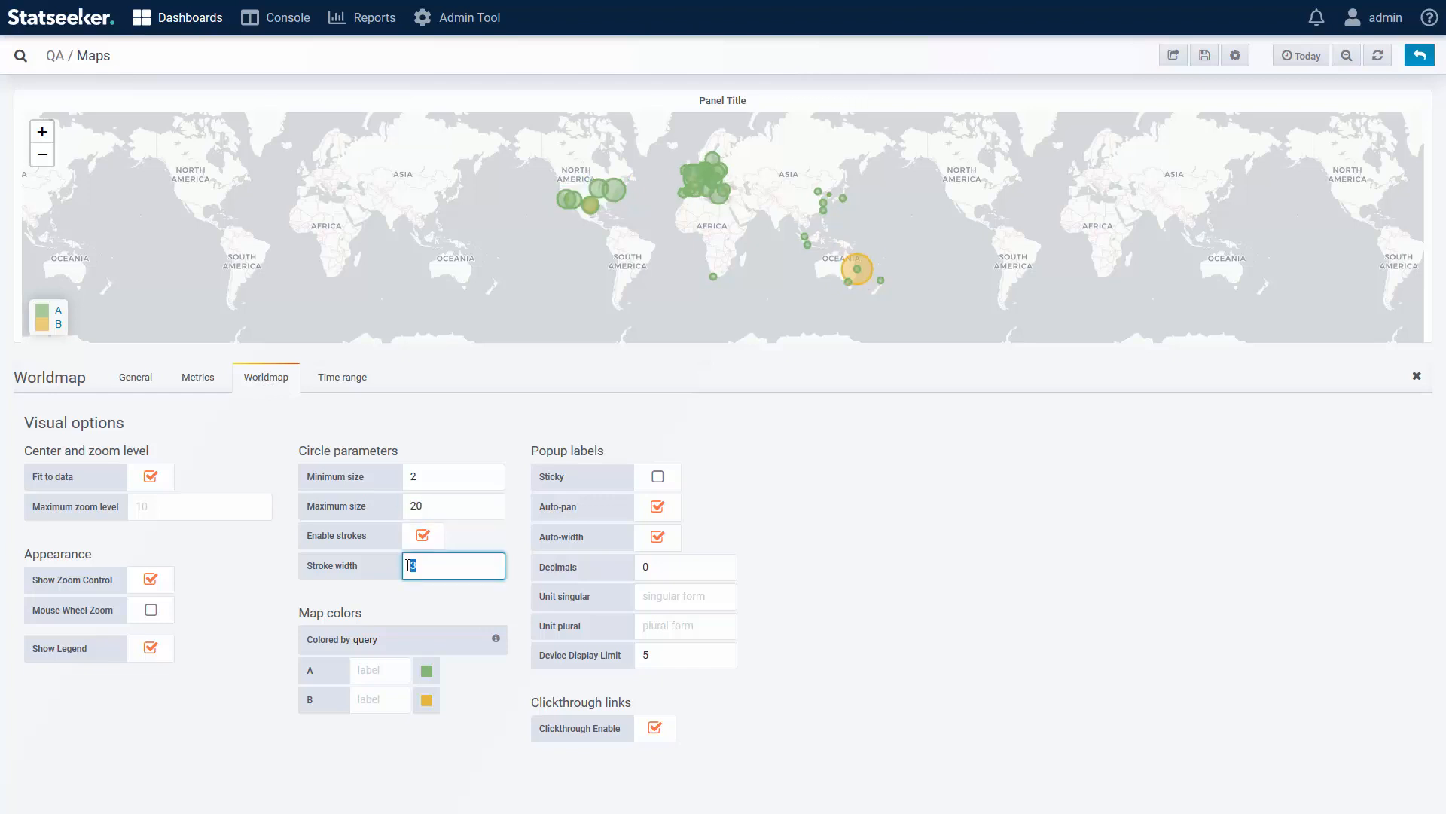
- Label query A's legend entry 'Up' and query B's 'Down', with Down coloured red
{"action": "type", "text": "Up"}
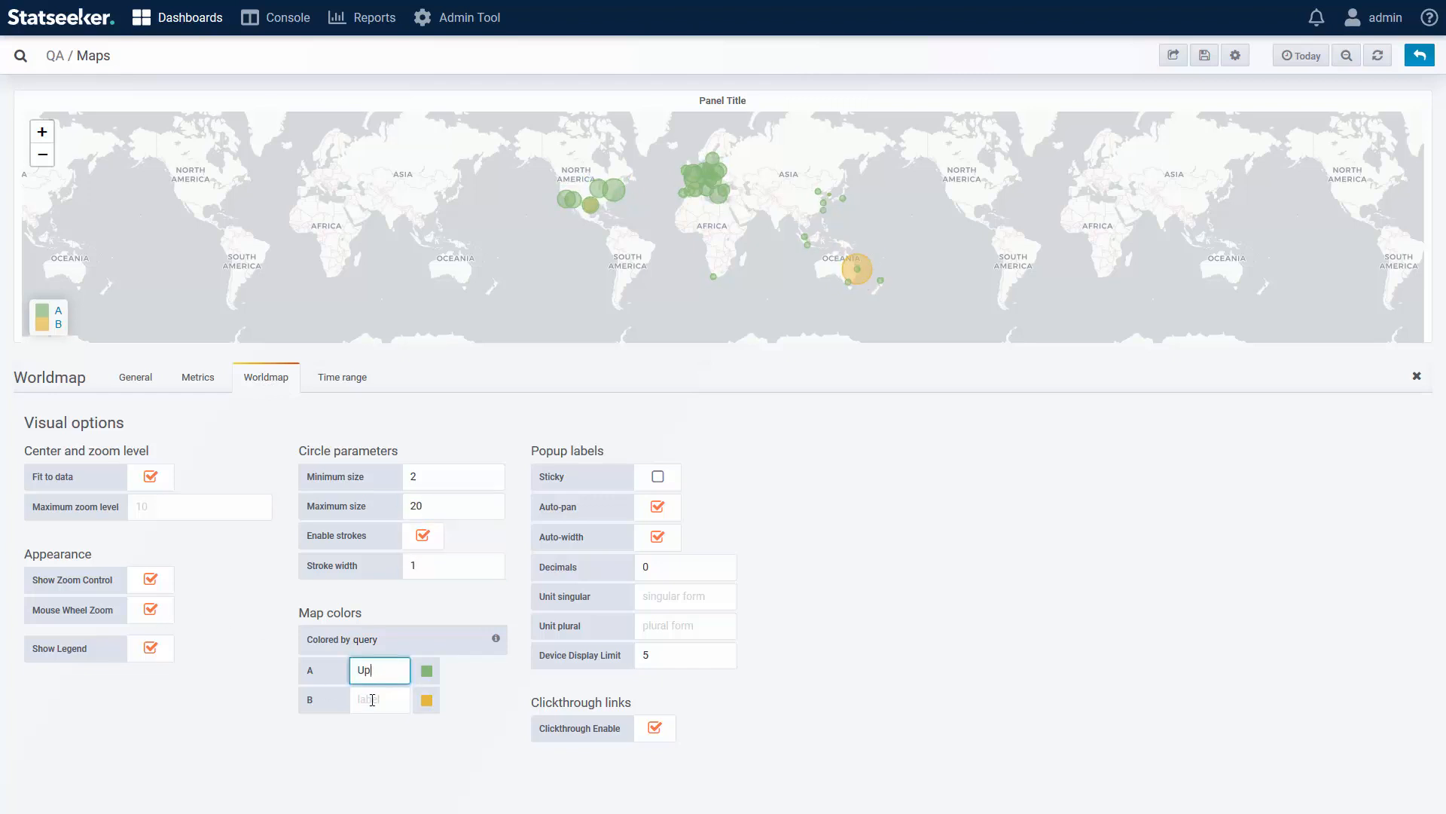
{"action": "left_click", "coordinate": [427, 699]}
{"action": "type", "text": "Down"}
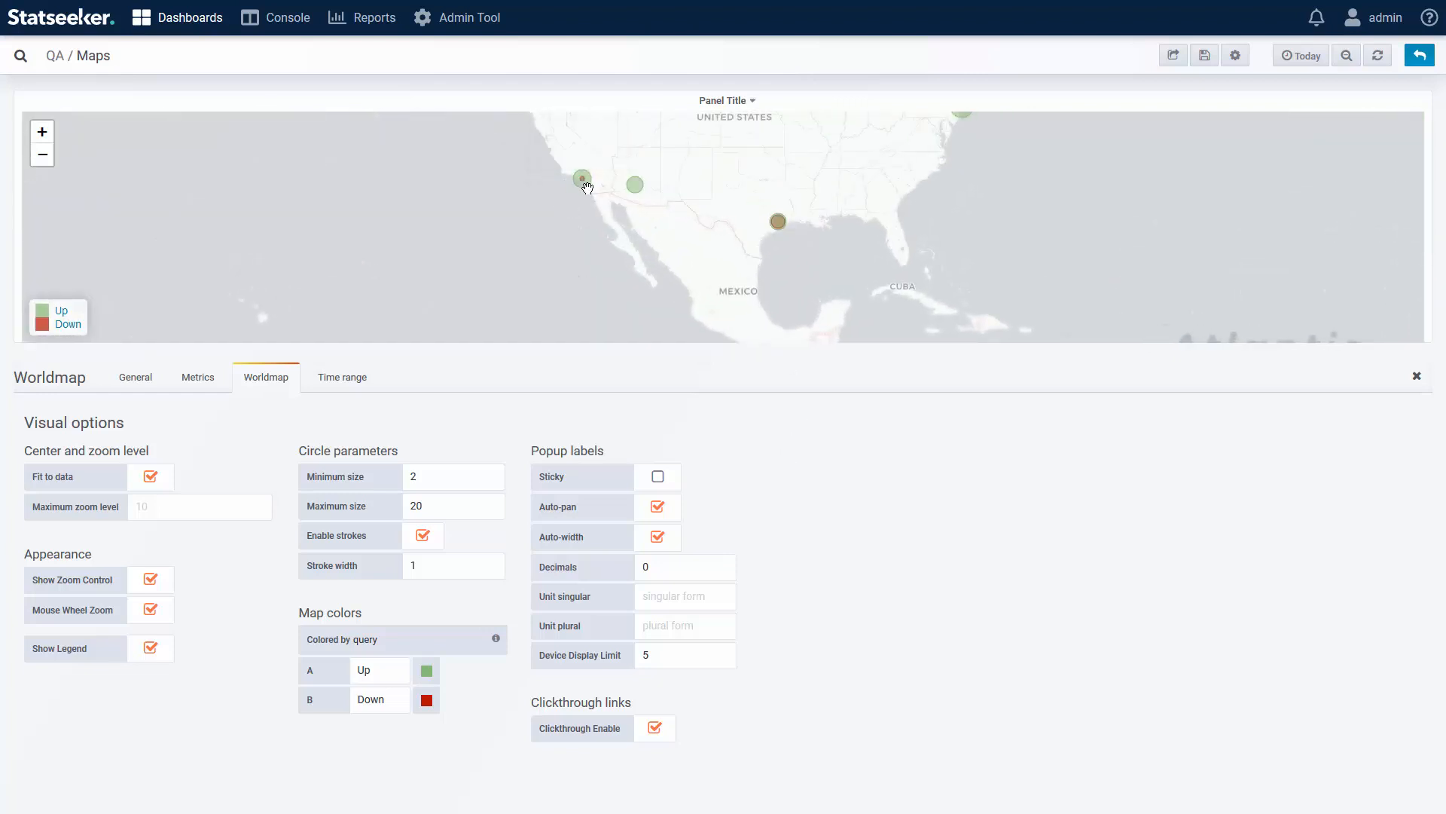
{"action": "mouse_move", "coordinate": [582, 179]}
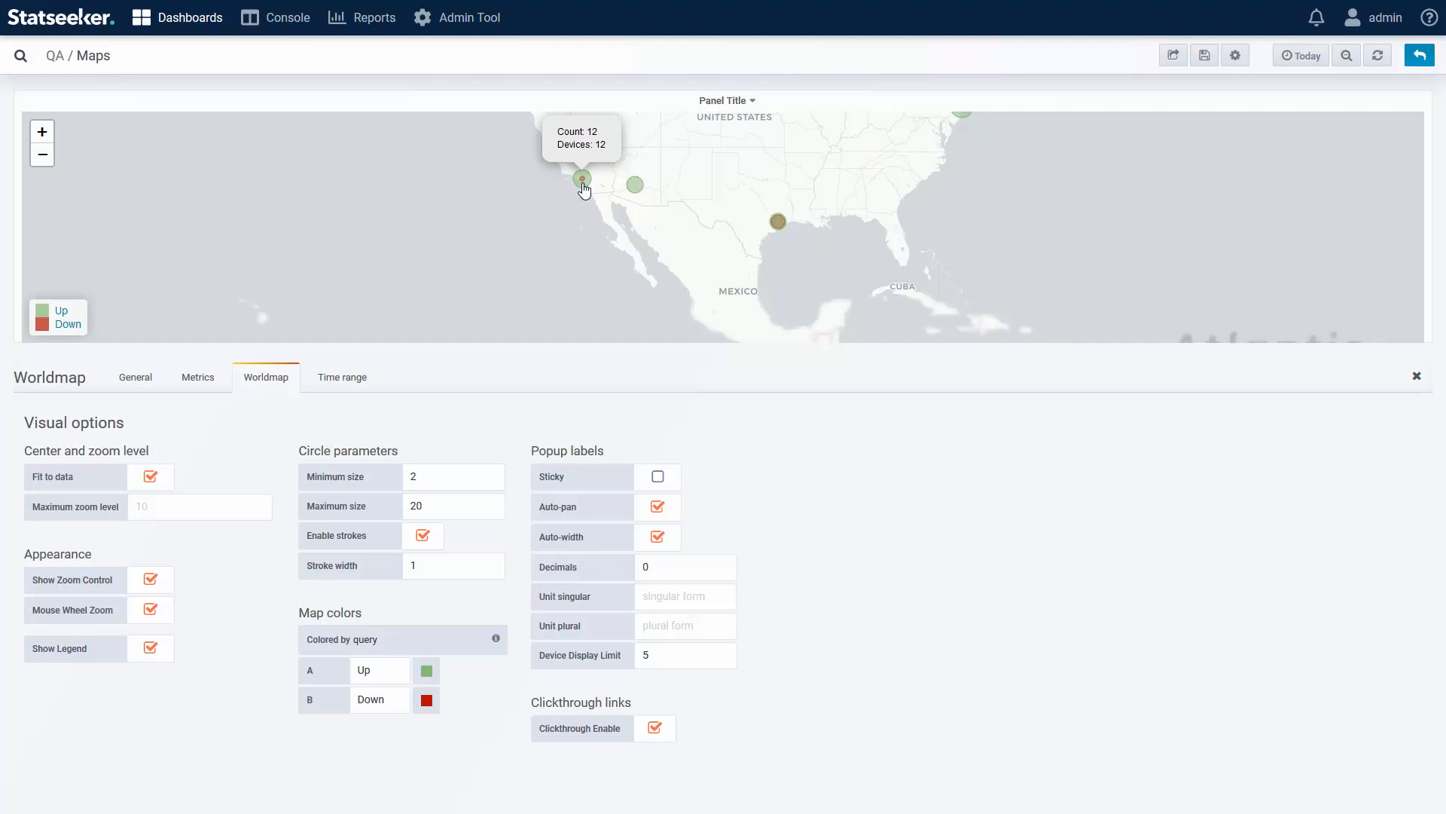
{"action": "mouse_move", "coordinate": [452, 399]}
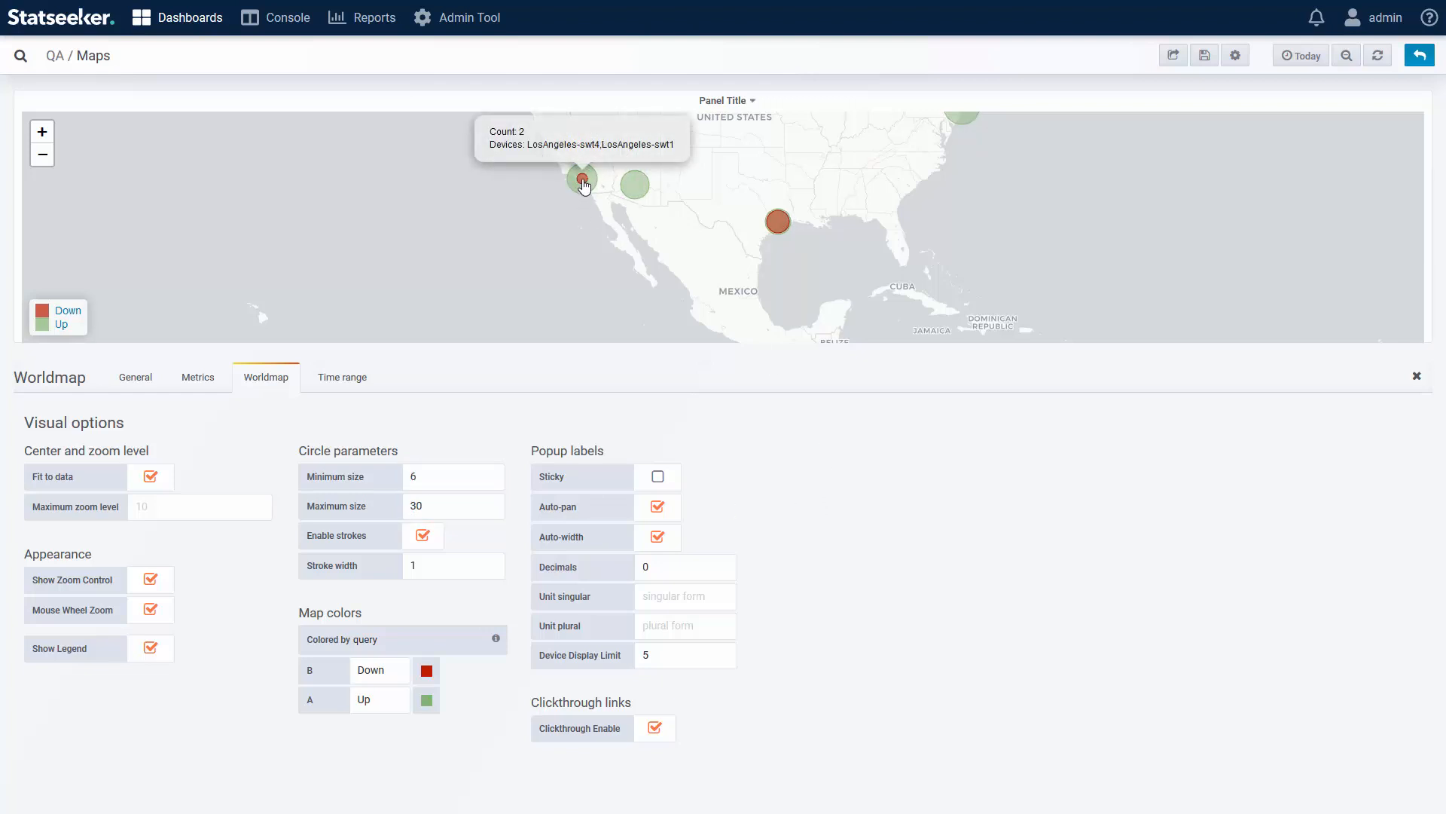
- Drill from the red Los Angeles circle into LosAngeles-swt1's Device Overview report
{"action": "left_click", "coordinate": [583, 180]}
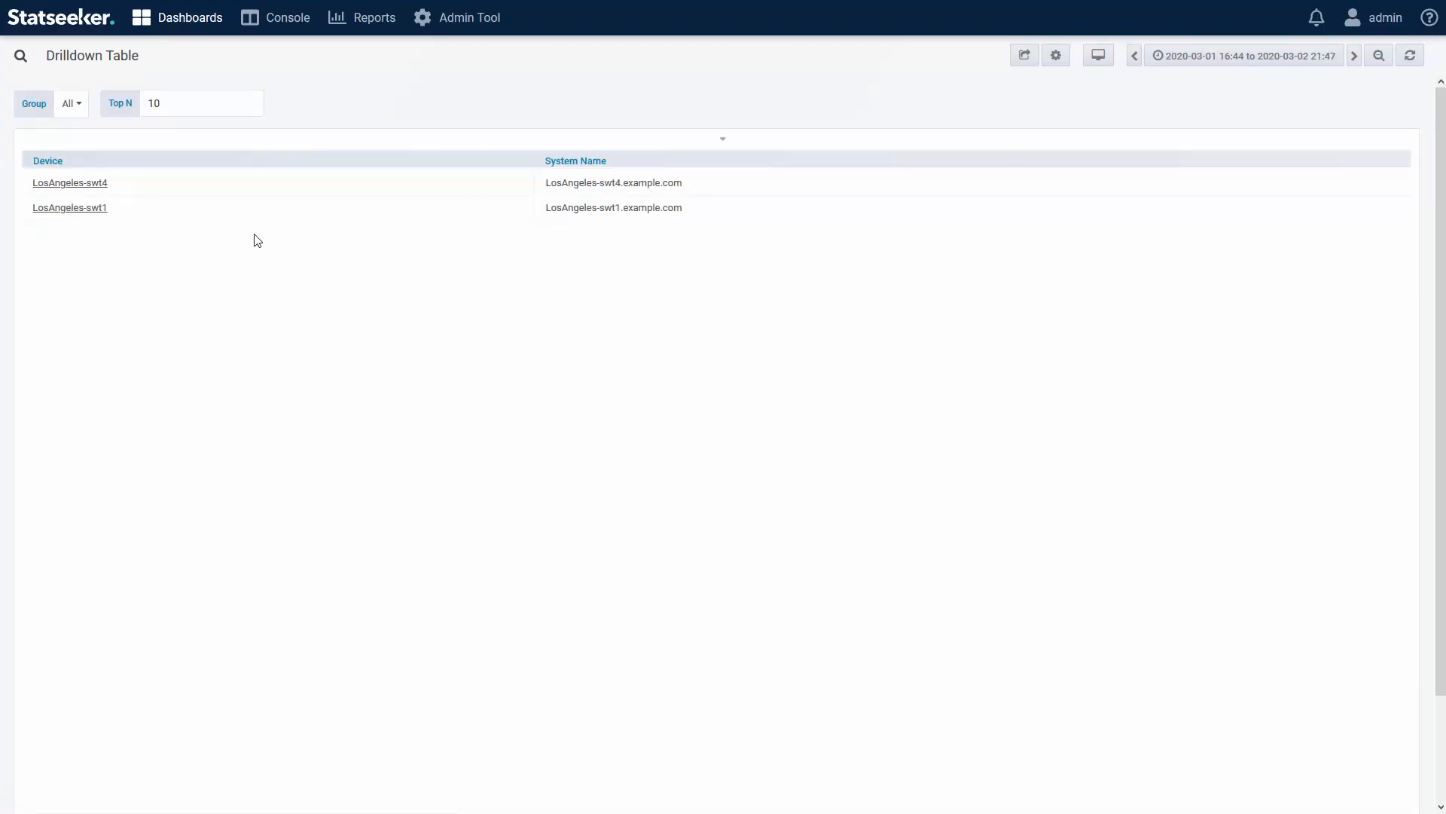
{"action": "left_click", "coordinate": [70, 206]}
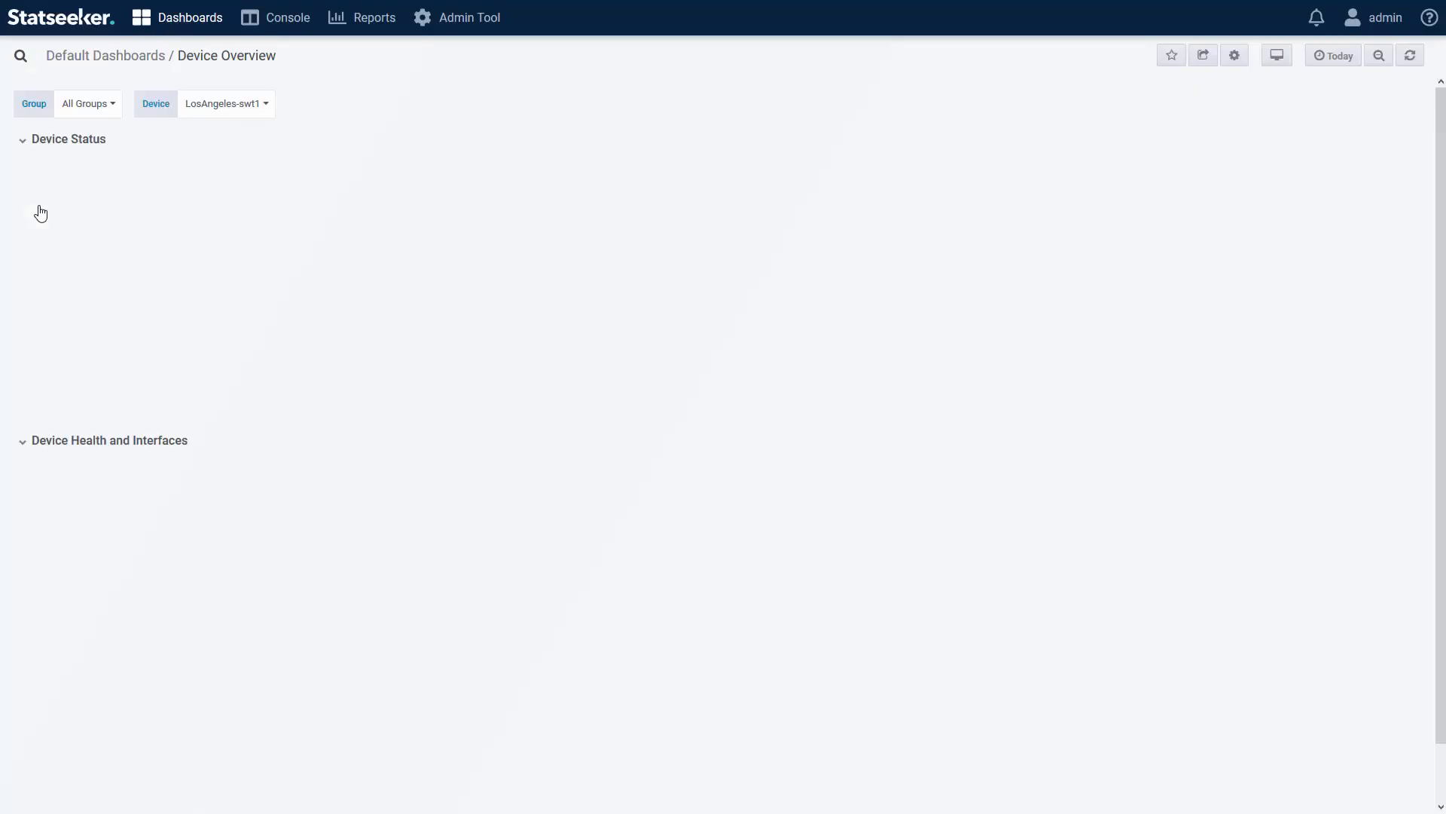